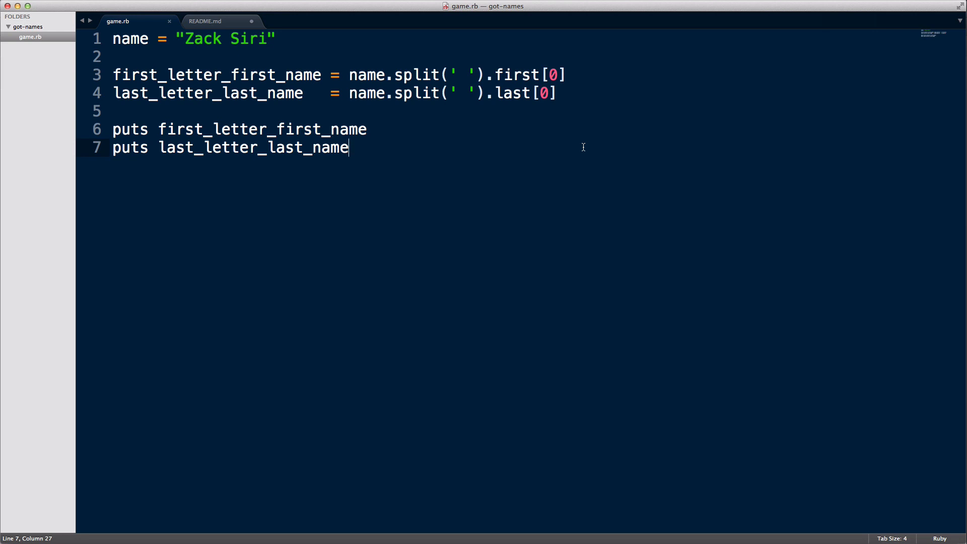
pyautogui.moveTo(392, 73)
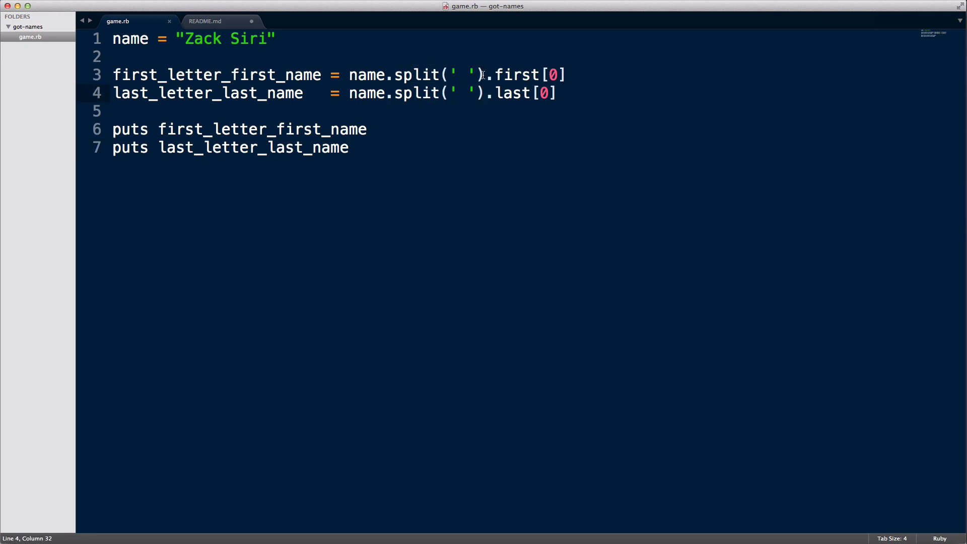
# Comment out the two first-letter and last-letter assignment lines and save game.rb.
pyautogui.click(393, 75)
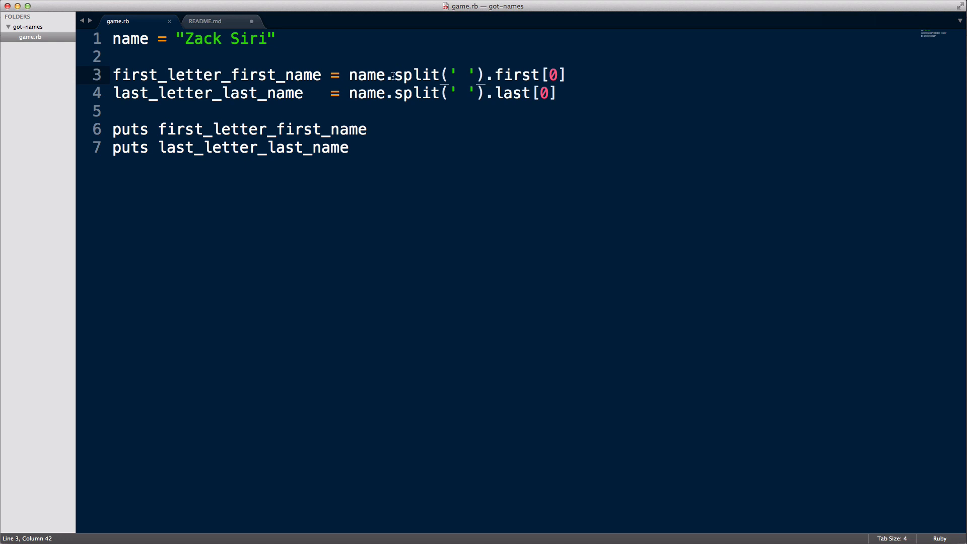
pyautogui.moveTo(458, 81)
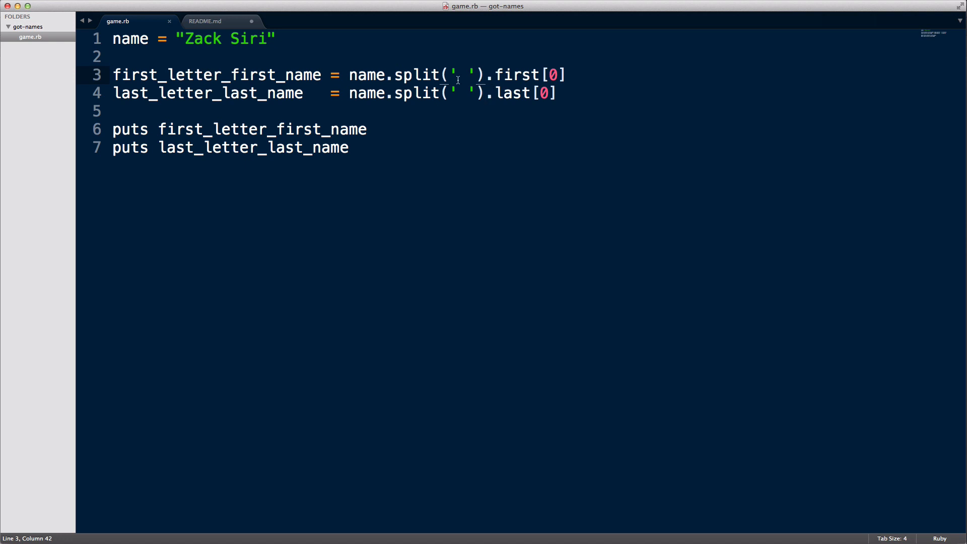
pyautogui.click(555, 92)
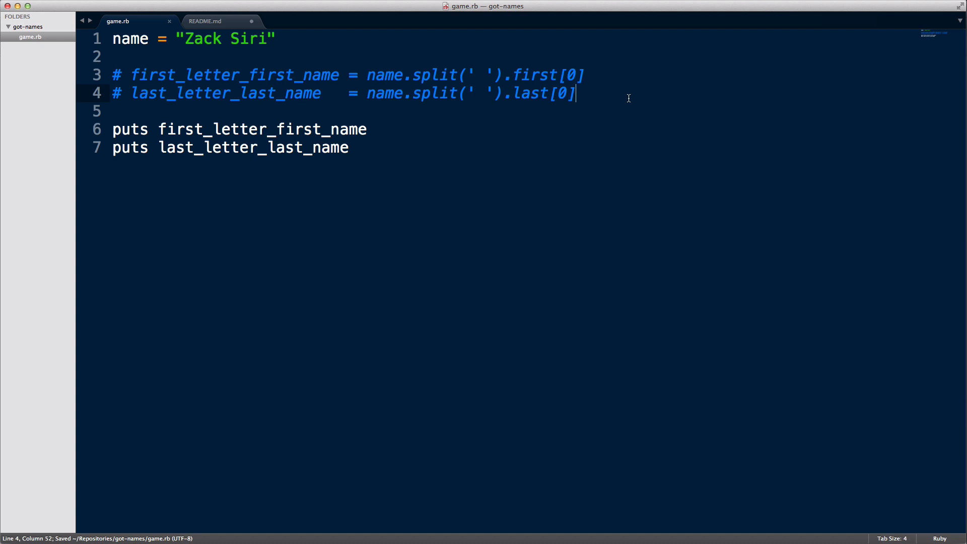
pyautogui.moveTo(149, 278)
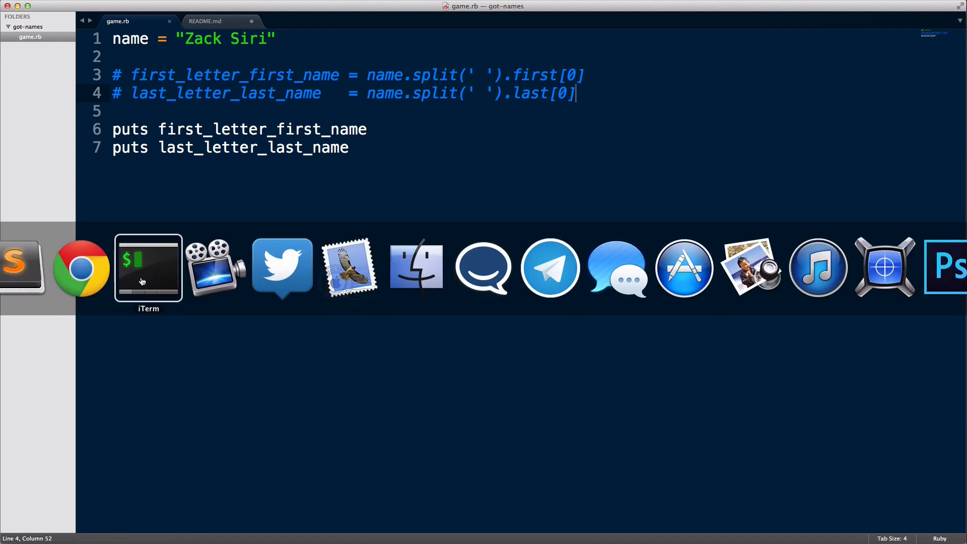
# In irb, assign name = "Zack Siri".
pyautogui.click(148, 266)
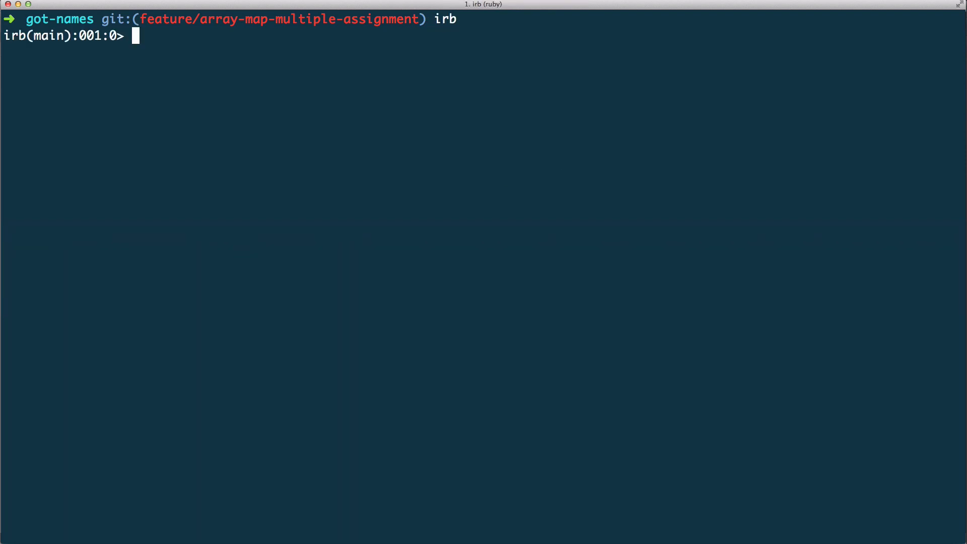
pyautogui.moveTo(188, 36)
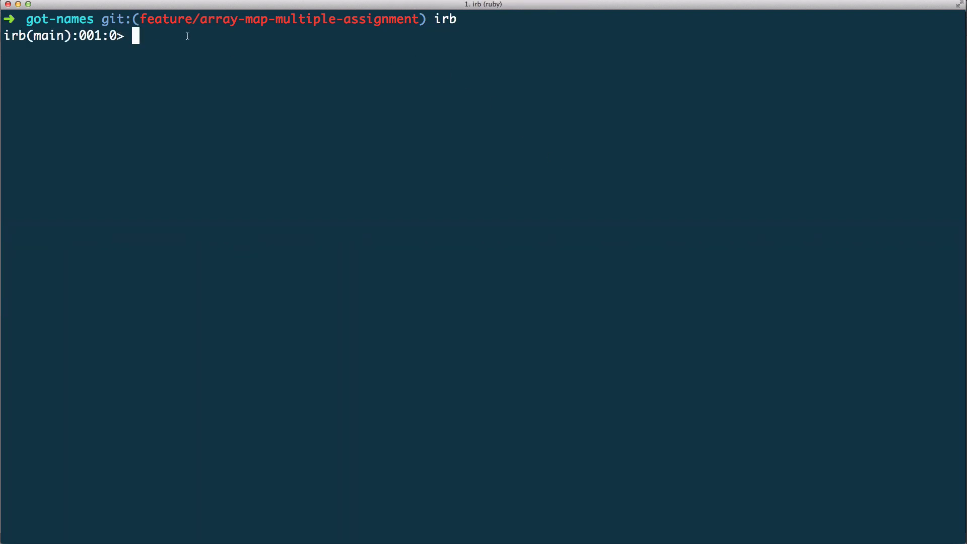
pyautogui.write('nam')
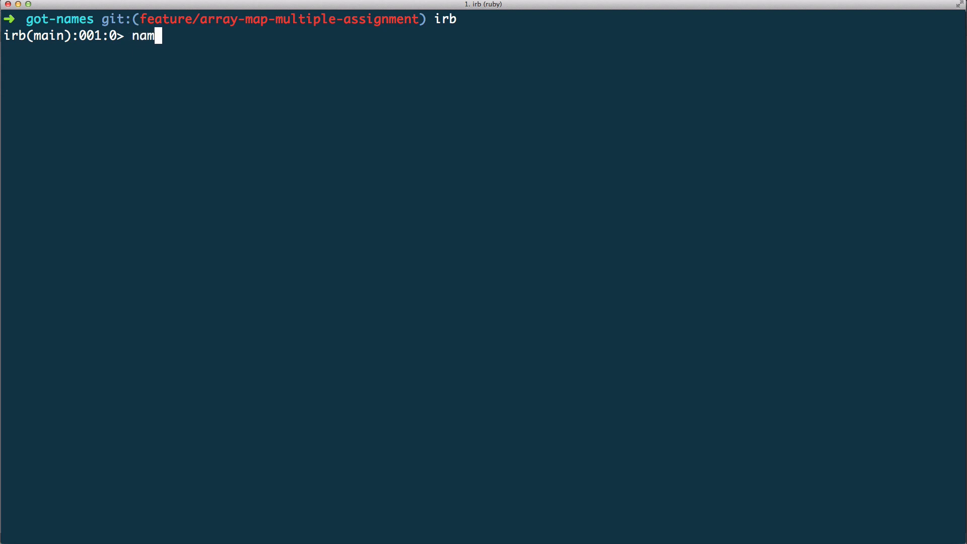
pyautogui.write('e = "Zack')
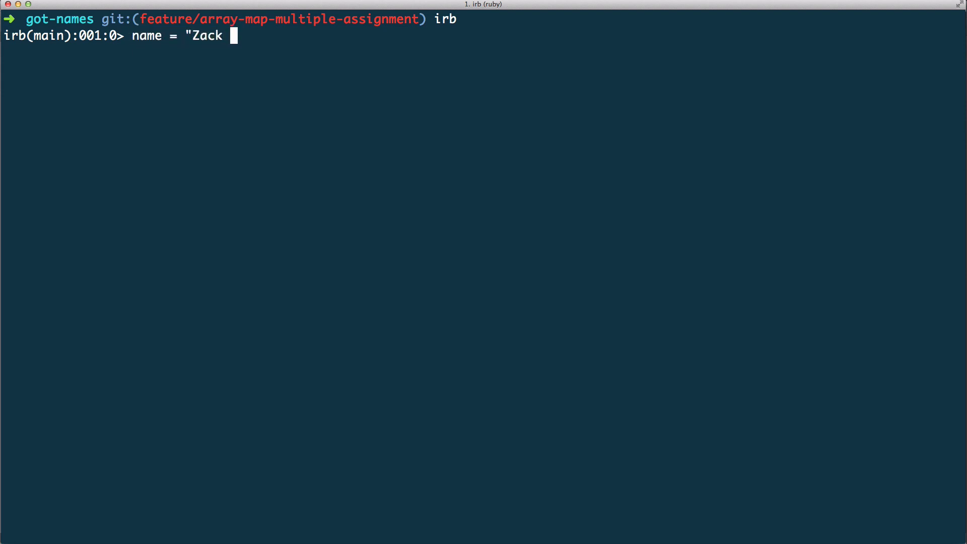
pyautogui.write('Siri"')
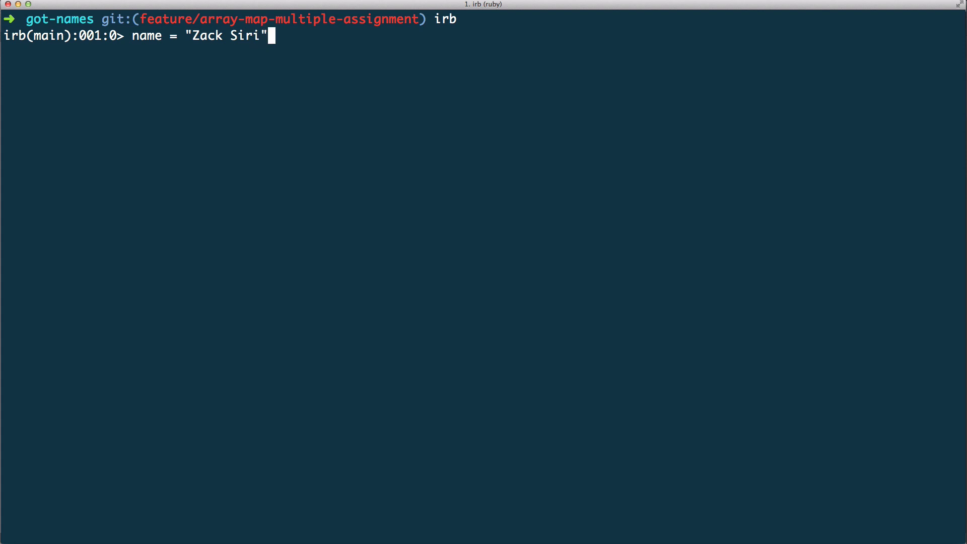
pyautogui.press('Return')
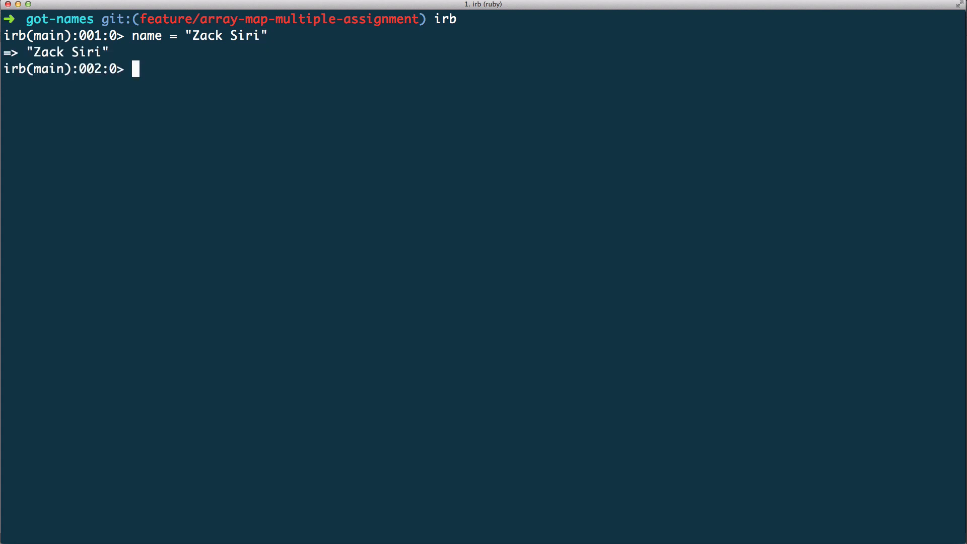
# Evaluate name.split(' ') in irb, returning ["Zack", "Siri"].
pyautogui.write('name.p')
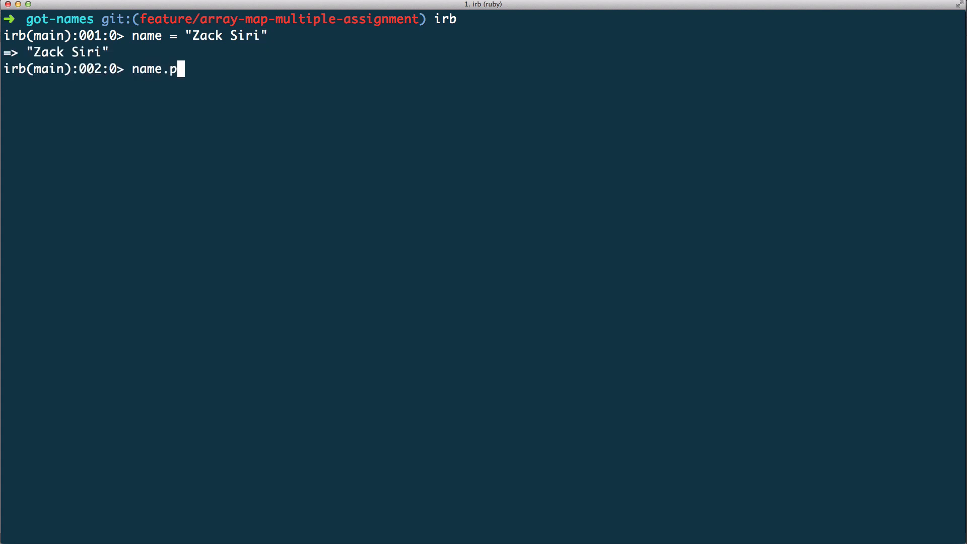
pyautogui.write("split(' ')")
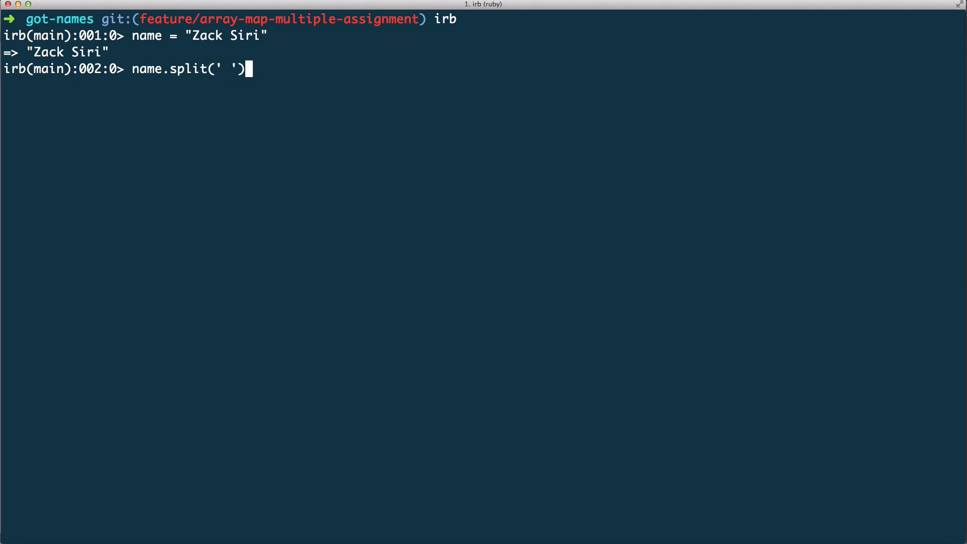
pyautogui.press('Return')
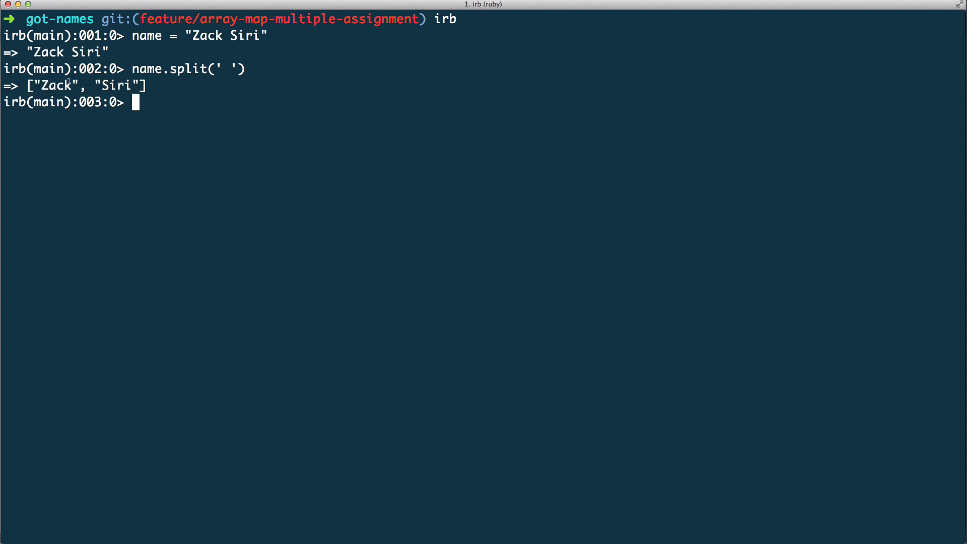
pyautogui.moveTo(183, 97)
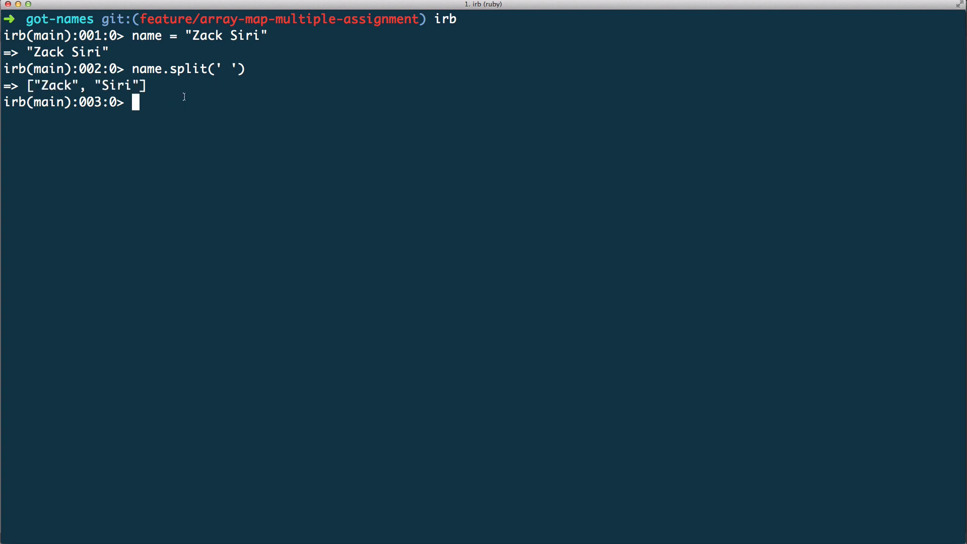
# Store name.split(' ') in names in irb.
pyautogui.write('na')
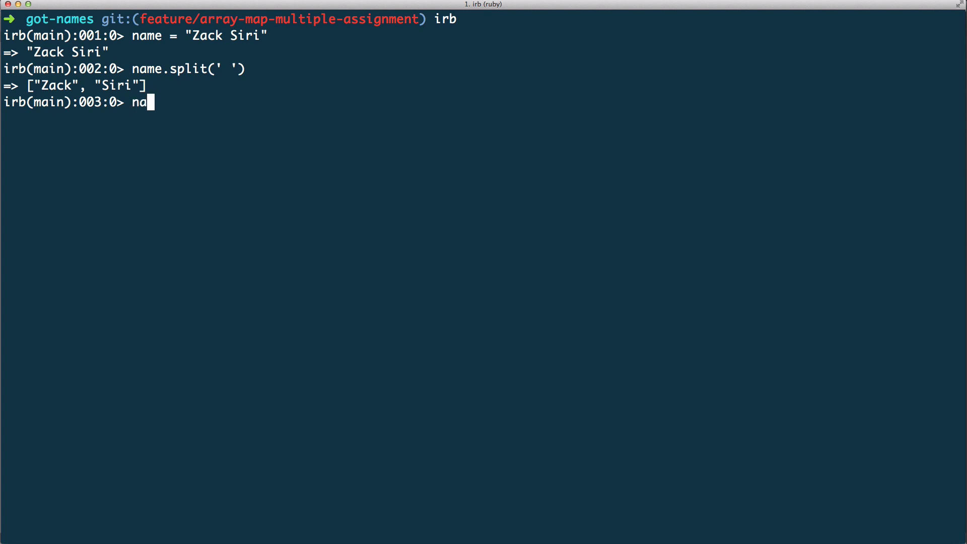
pyautogui.write('mes = name.sp')
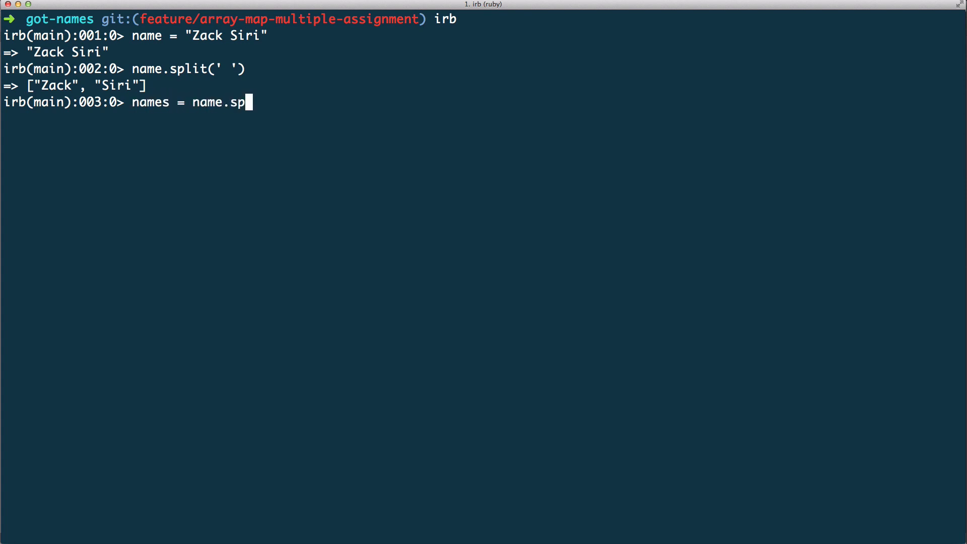
pyautogui.write("lit(' ')")
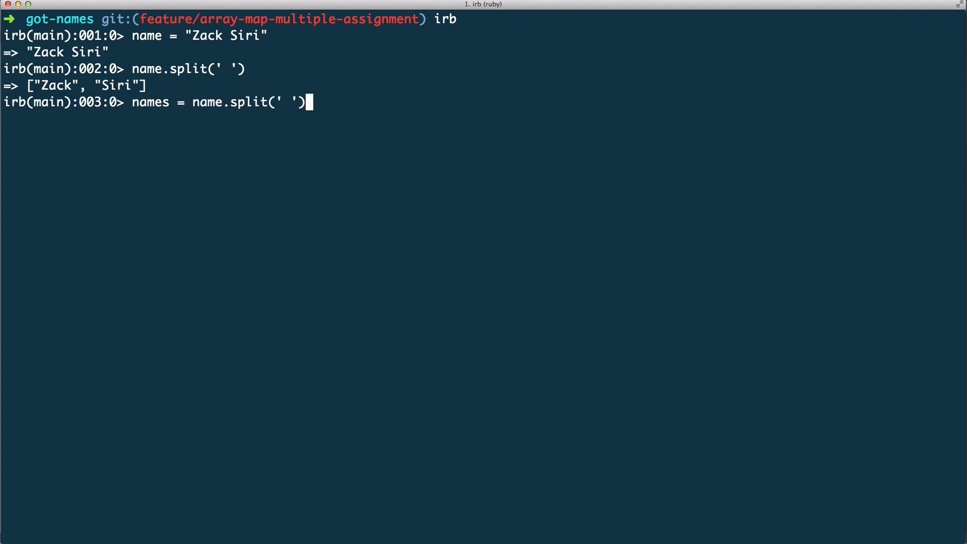
pyautogui.press('Return')
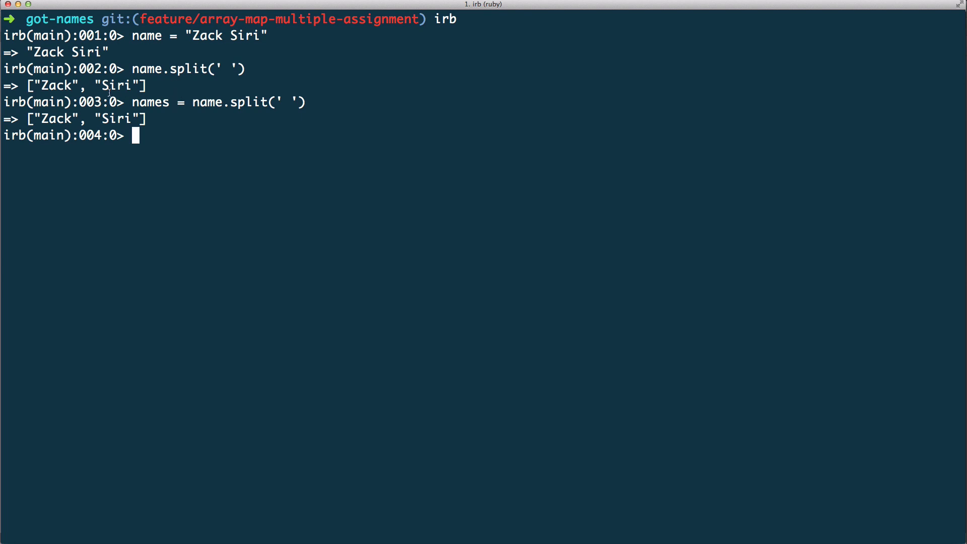
# Map names with a do |n| block returning n[0], yielding ["Z", "S"].
pyautogui.doubleClick(151, 102)
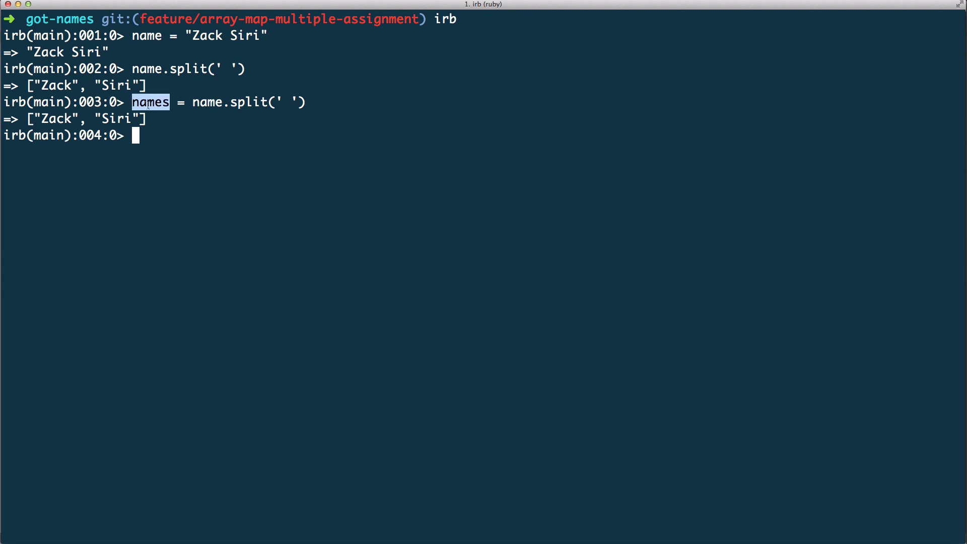
pyautogui.write('names')
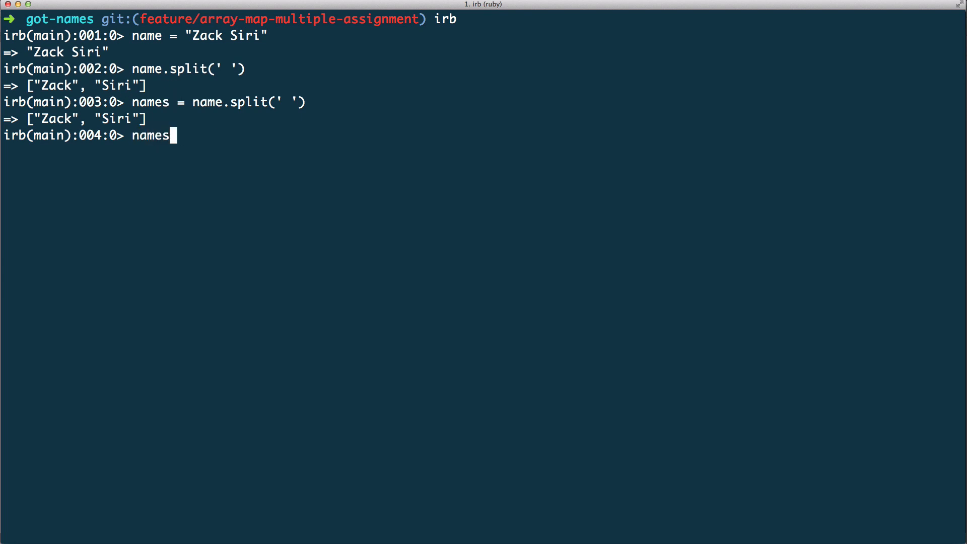
pyautogui.write('.map')
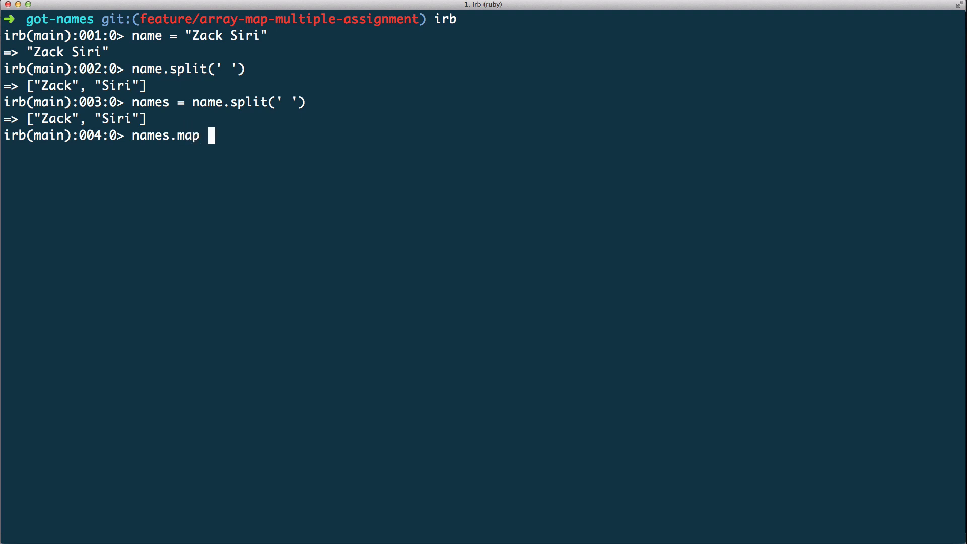
pyautogui.write('do |n|')
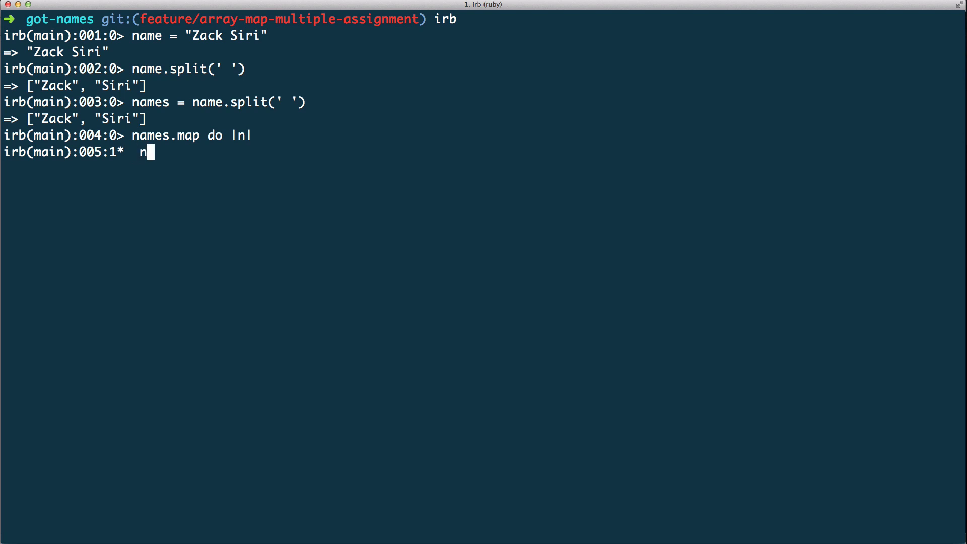
pyautogui.write('[0]')
pyautogui.write('end')
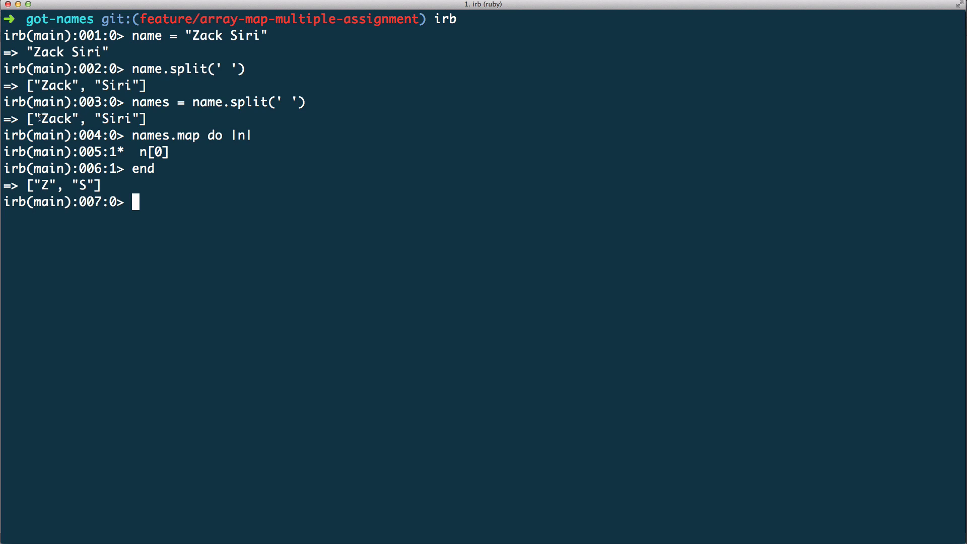
pyautogui.moveTo(257, 138)
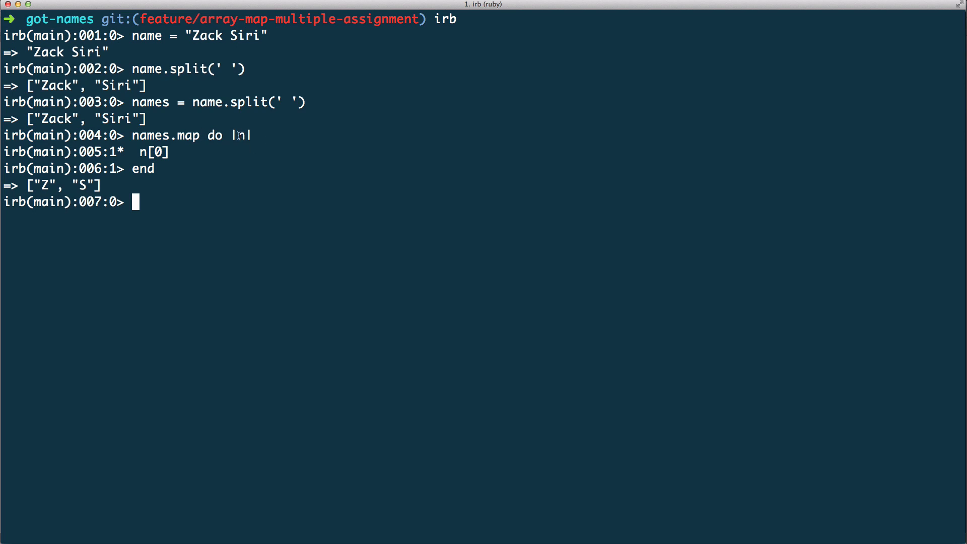
pyautogui.doubleClick(56, 119)
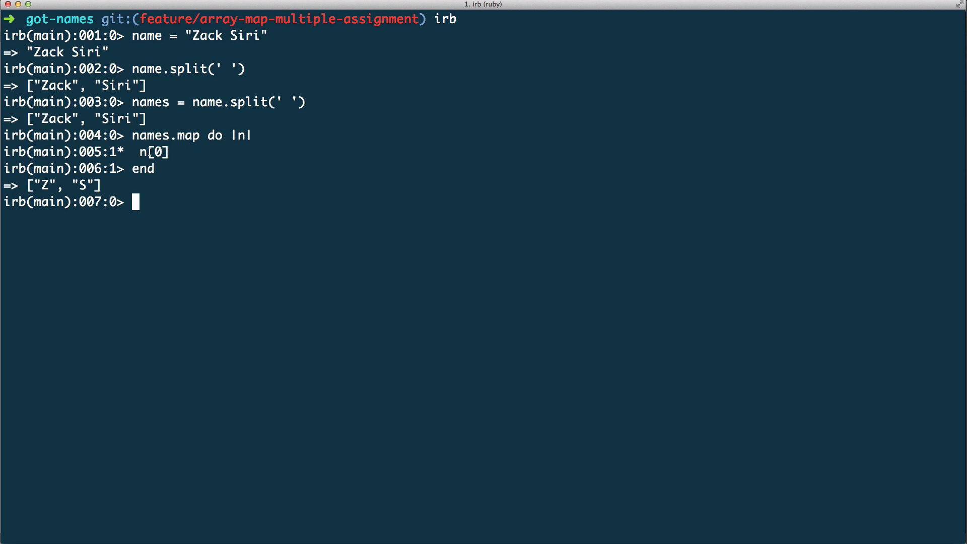
pyautogui.doubleClick(158, 152)
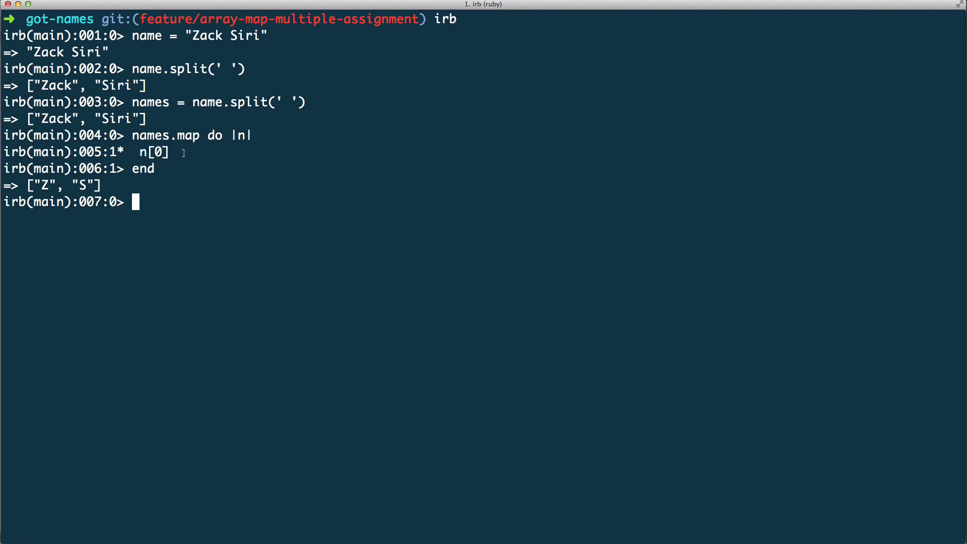
pyautogui.moveTo(209, 136)
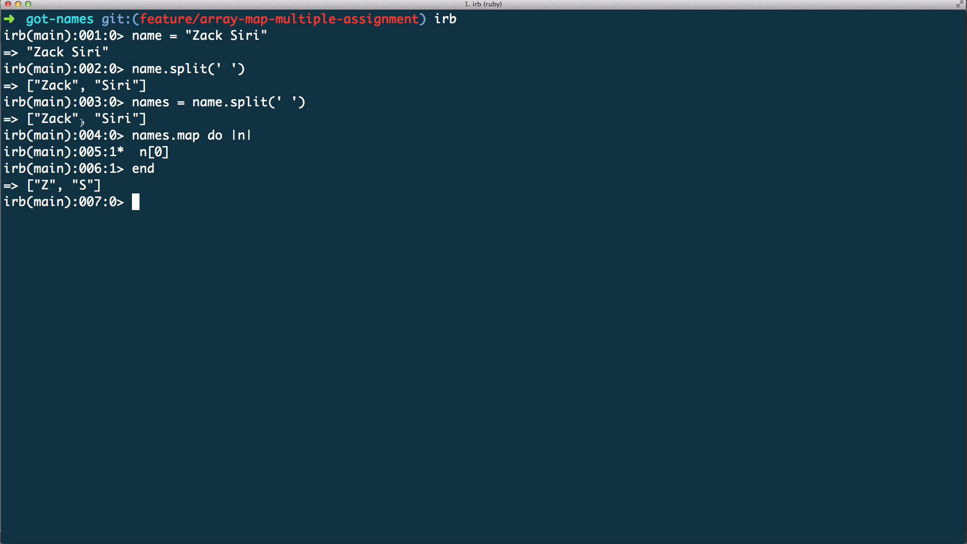
pyautogui.moveTo(194, 157)
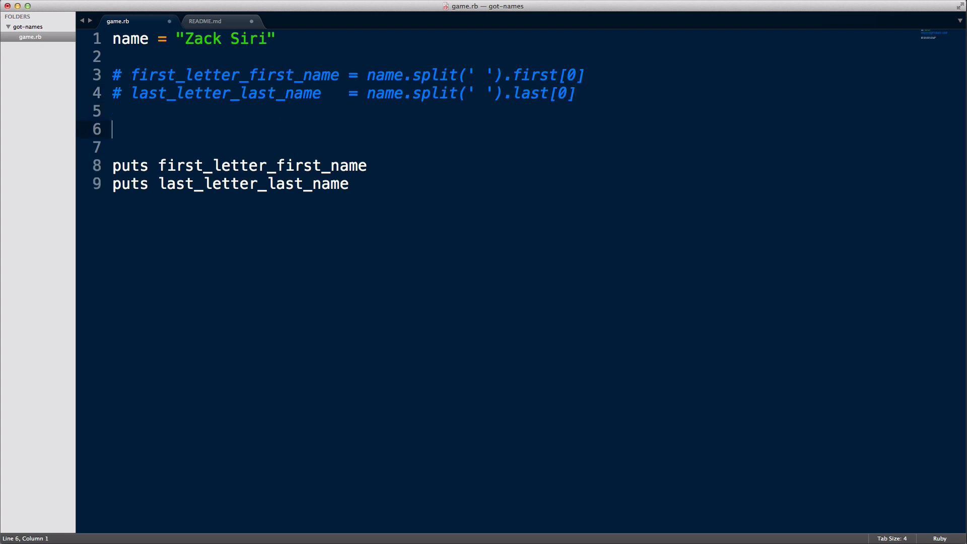
# Start a new line in game.rb with first_initial, then return to irb.
pyautogui.write('first_initial')
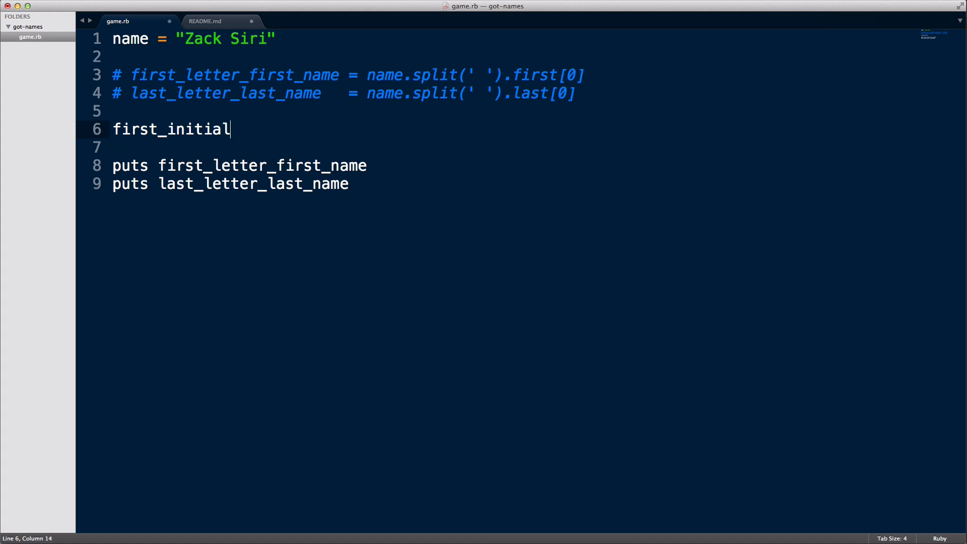
pyautogui.press('BackSpace')
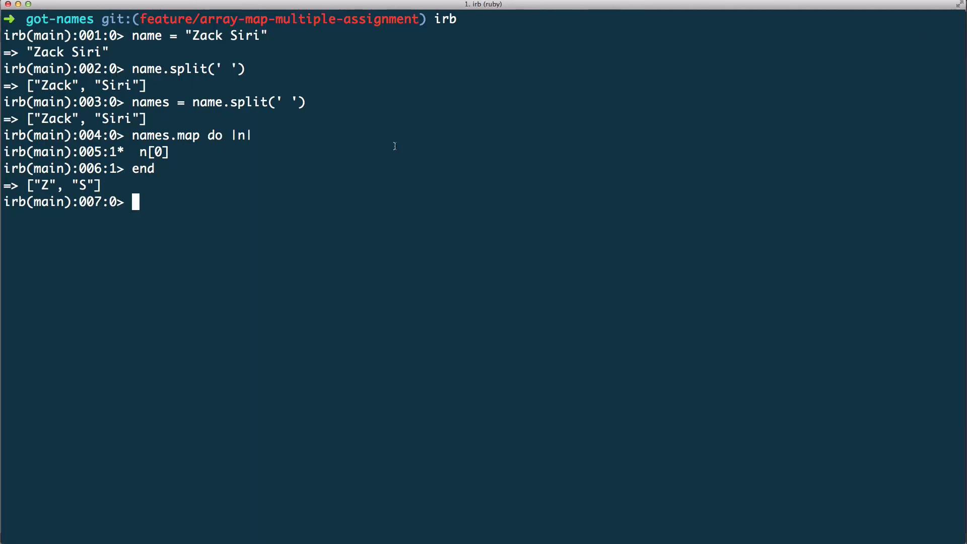
pyautogui.moveTo(241, 192)
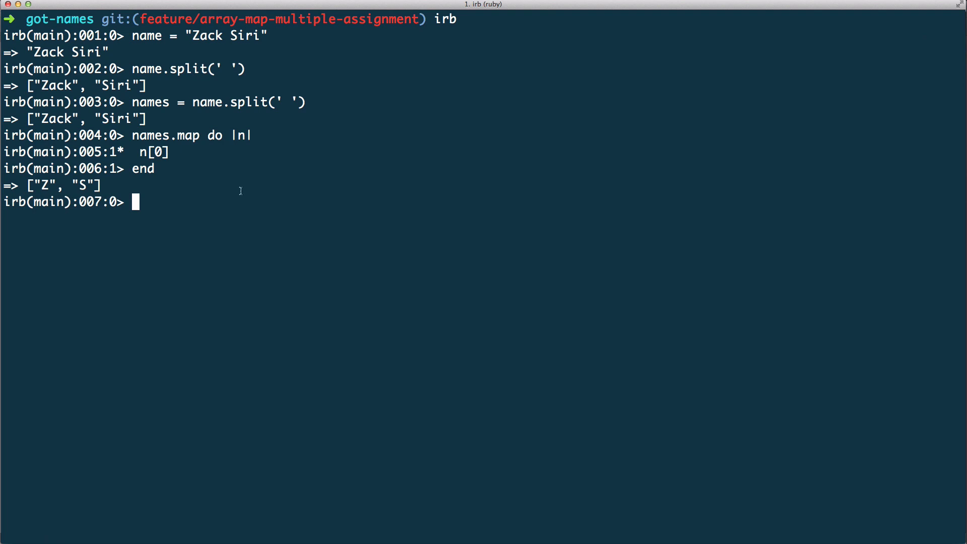
# In irb, assign numbers = [1, 2].
pyautogui.write('num')
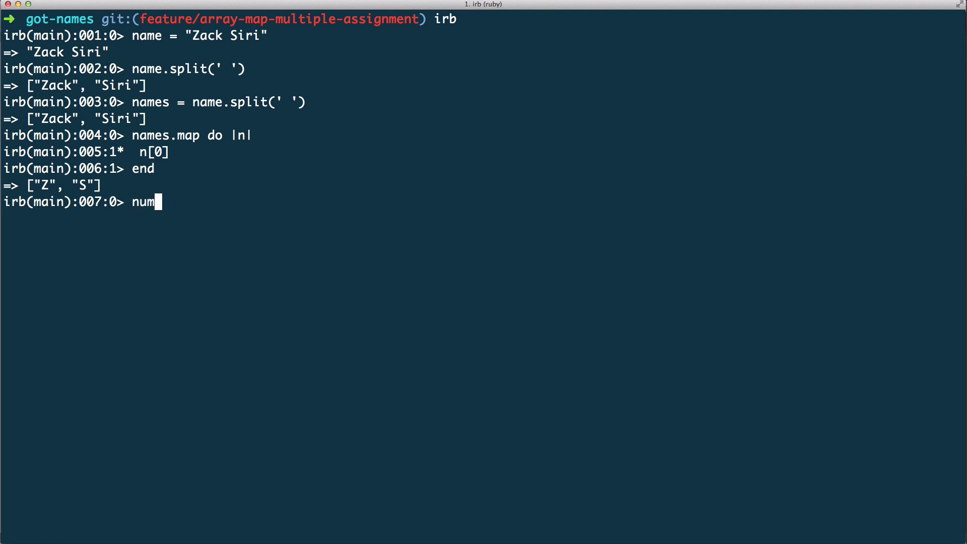
pyautogui.write('bers = [')
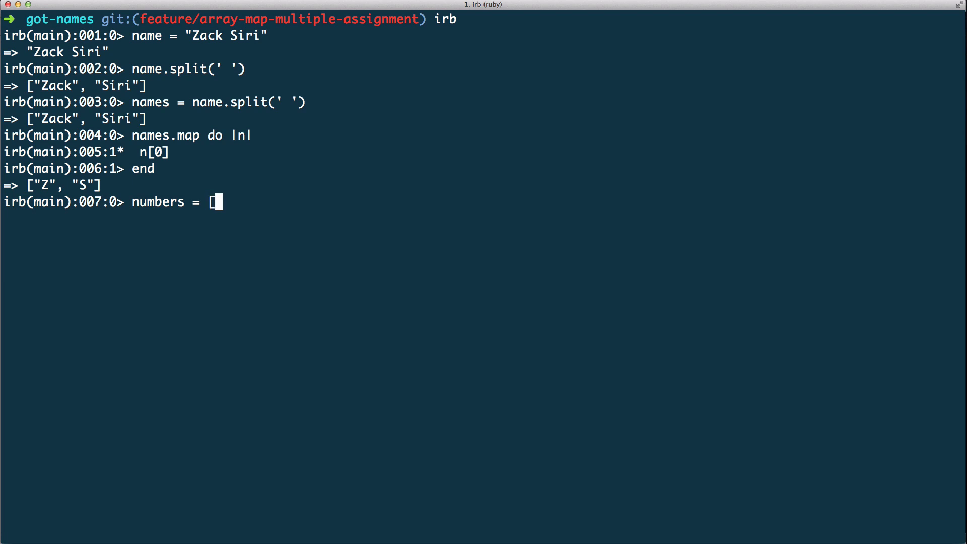
pyautogui.write('1, 2')
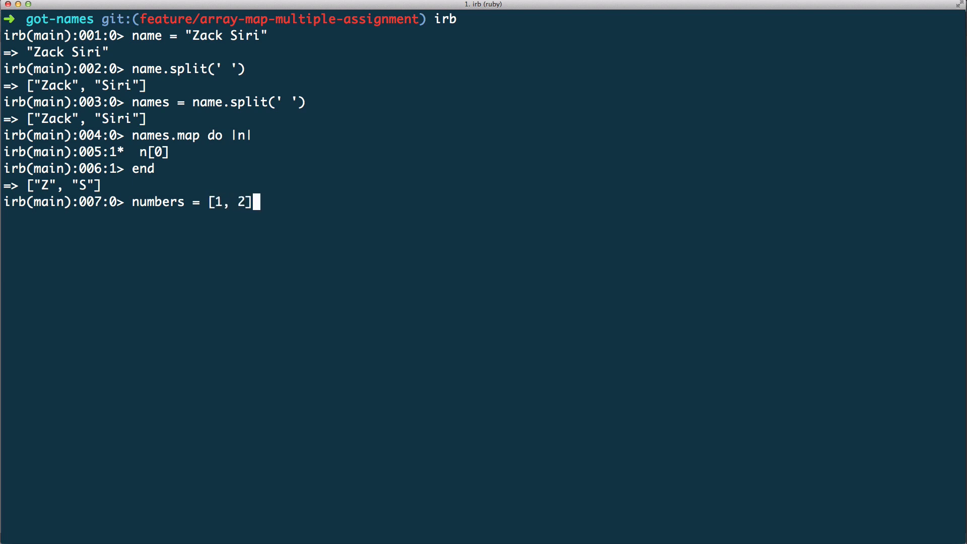
pyautogui.press('Return')
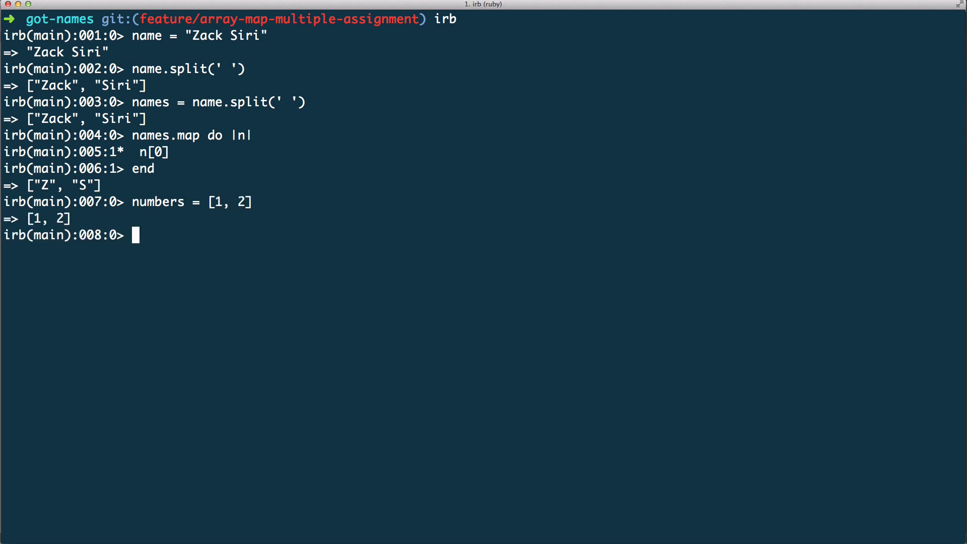
# Write the multiple assignment one, two = [1, 2] and return to game.rb.
pyautogui.write('one, tw')
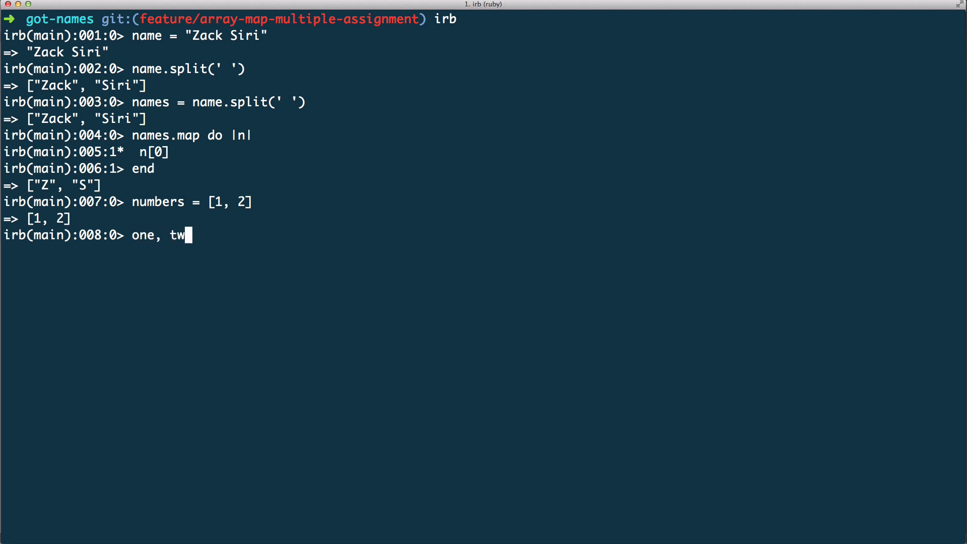
pyautogui.write('o')
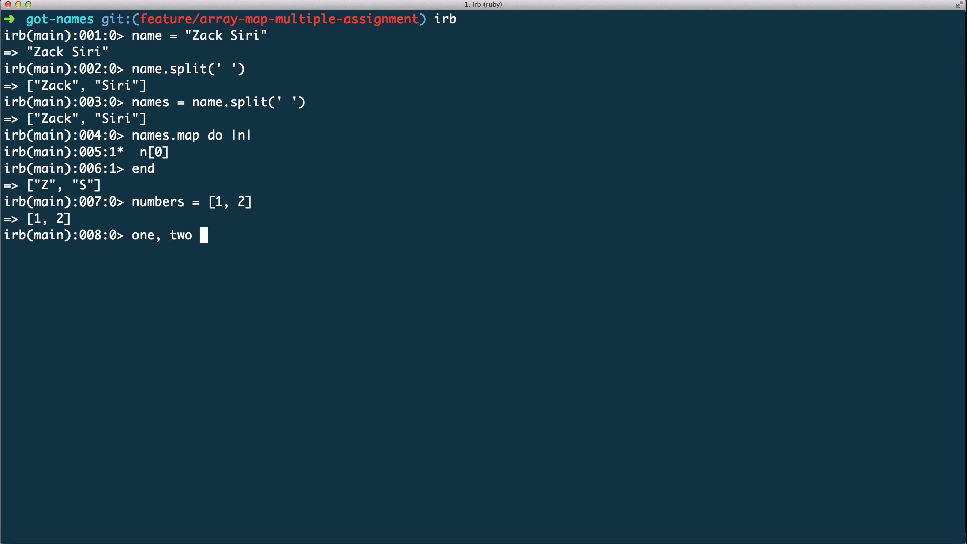
pyautogui.write('= [ 1')
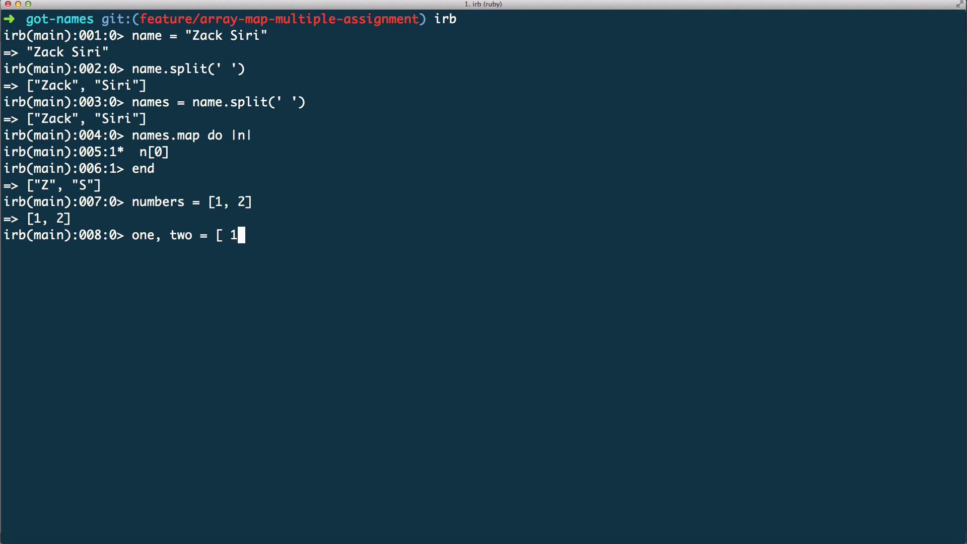
pyautogui.write(', 2')
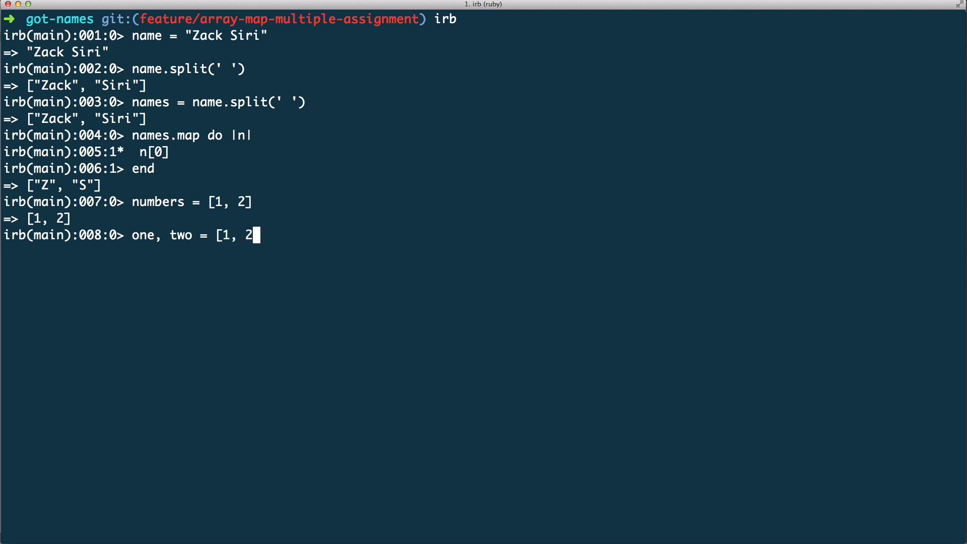
pyautogui.write(']')
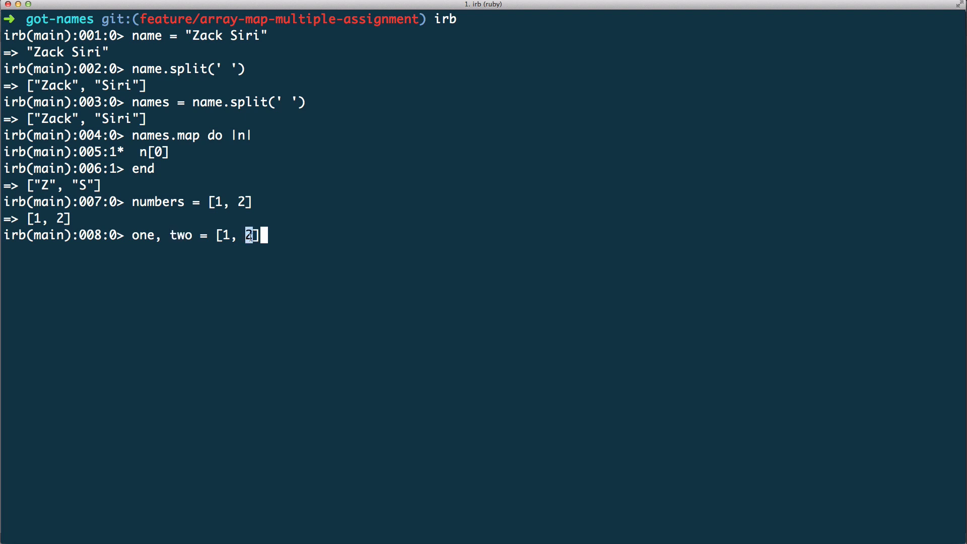
pyautogui.press('Return')
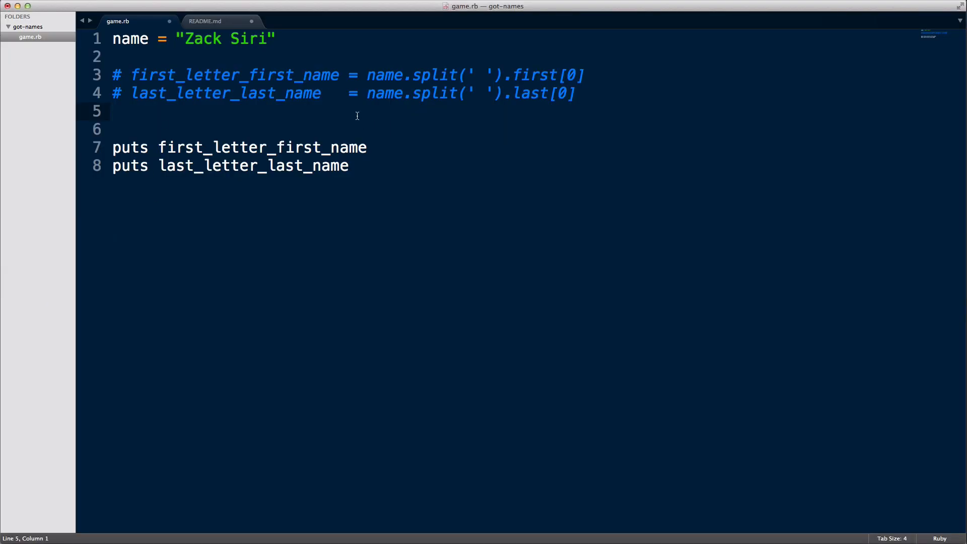
# Write line 6 assigning first_initial, last_initial from name.split(' ').
pyautogui.press('Return')
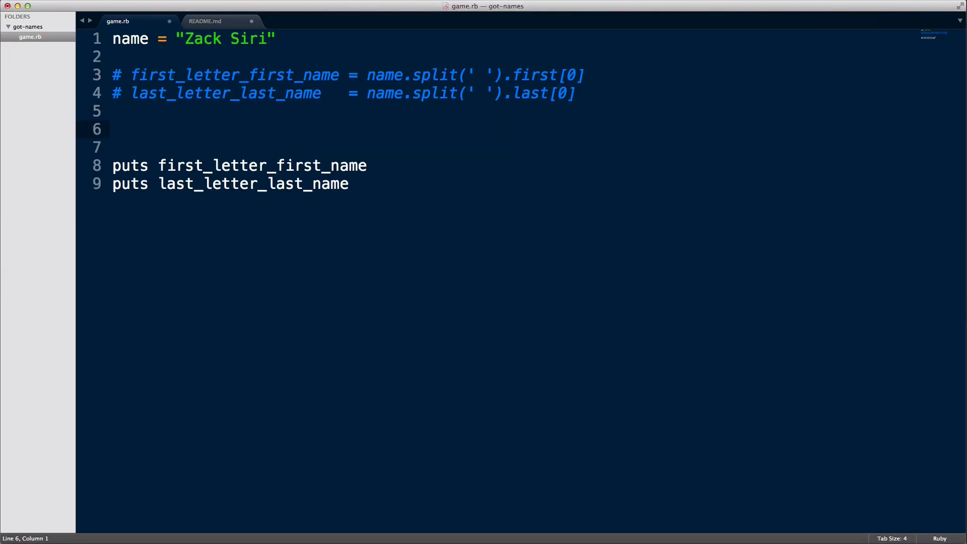
pyautogui.write('first_i')
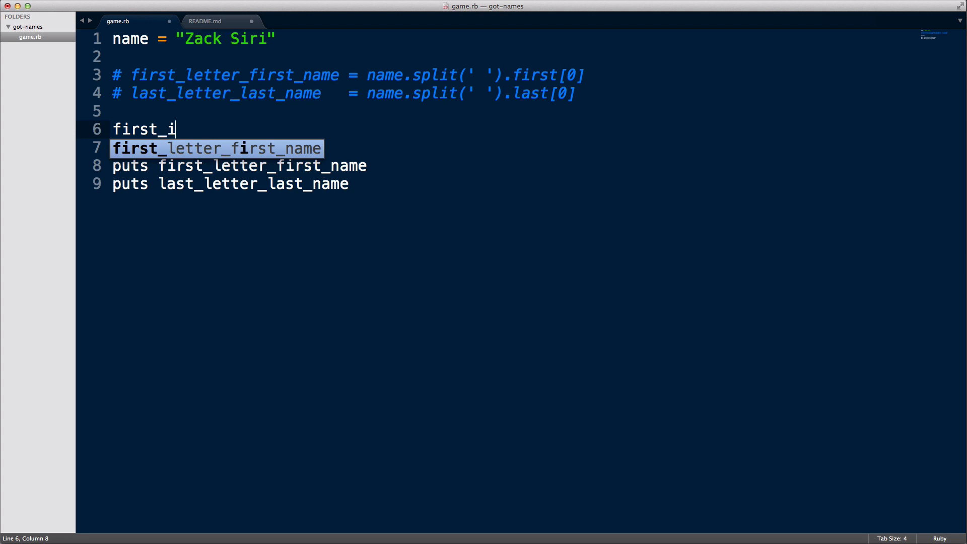
pyautogui.write('nitial, sec')
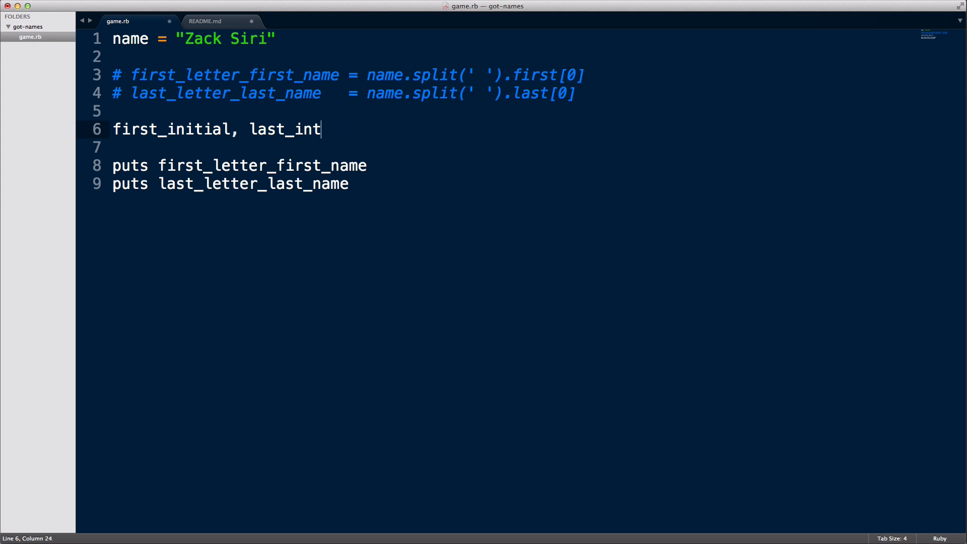
pyautogui.write('ial =')
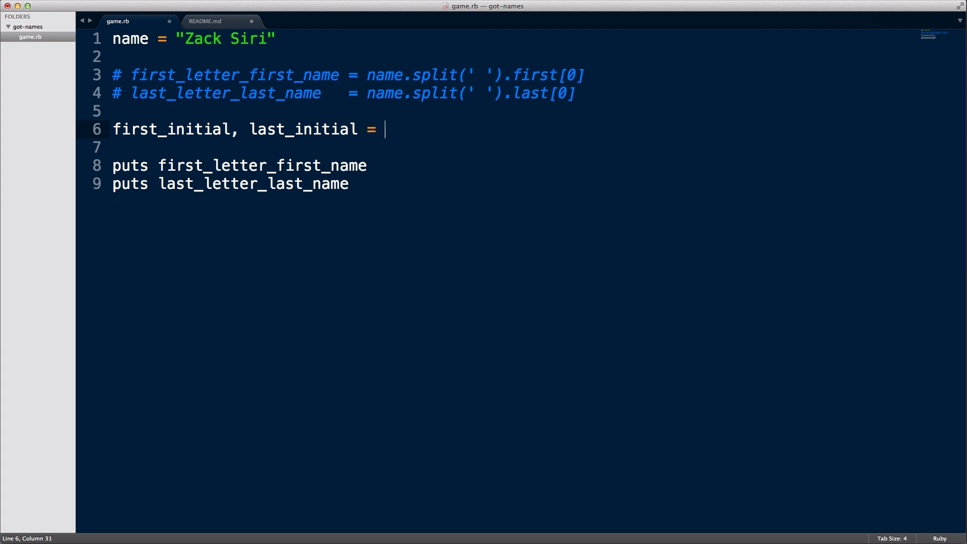
pyautogui.write("name.split('")
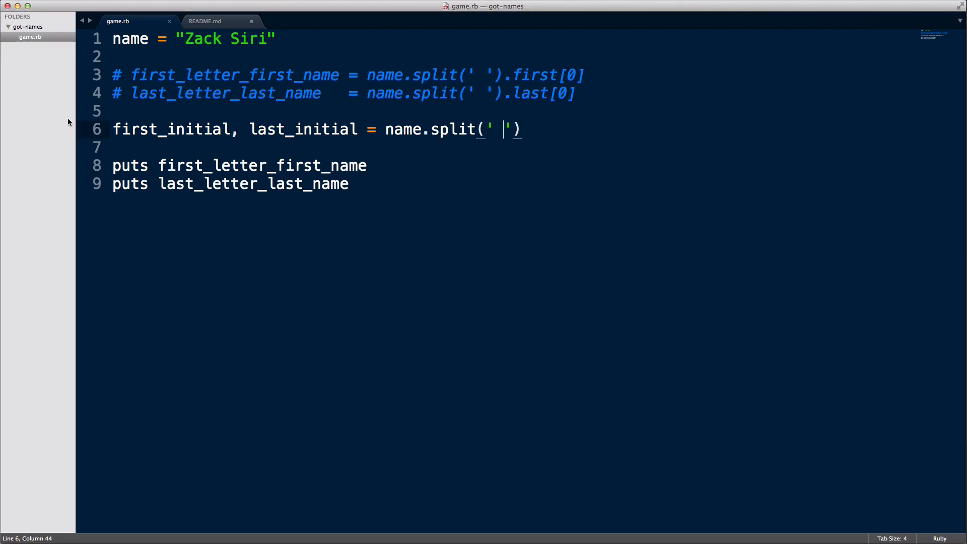
# Append .map do … end to the assignment and save the file.
pyautogui.write('.')
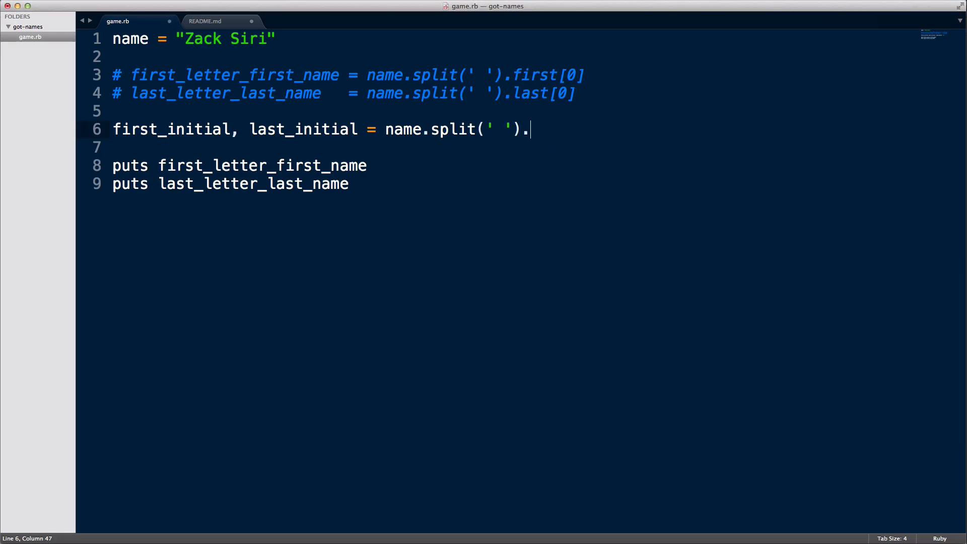
pyautogui.write('map do')
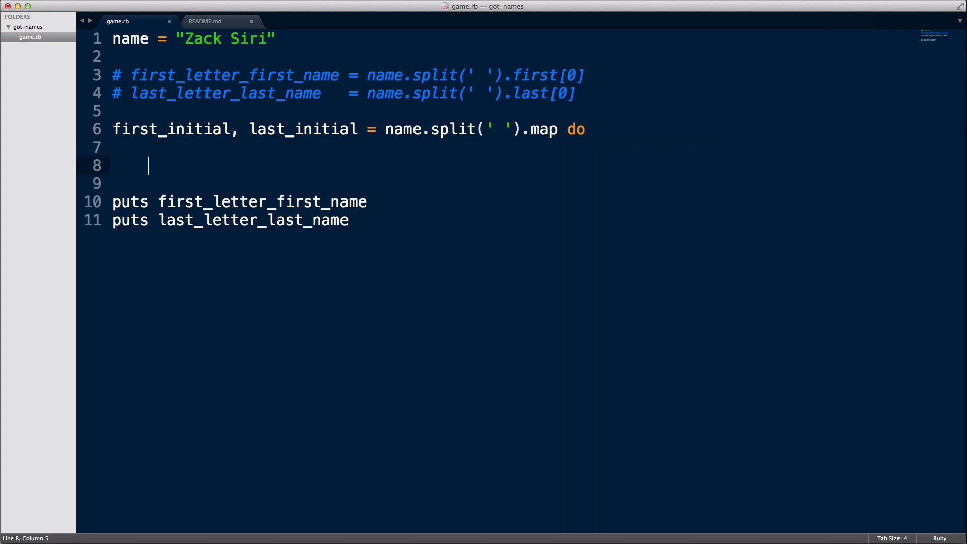
pyautogui.write('end')
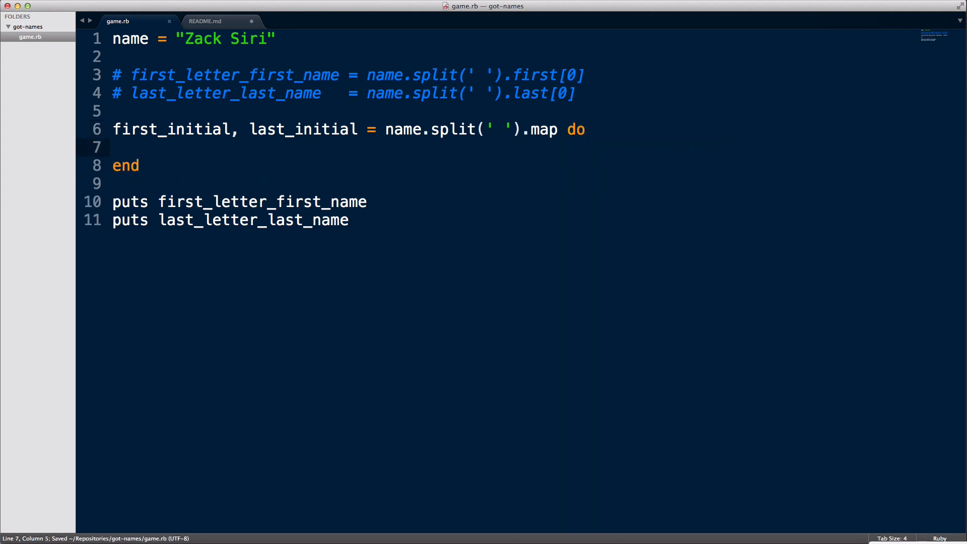
pyautogui.click(893, 538)
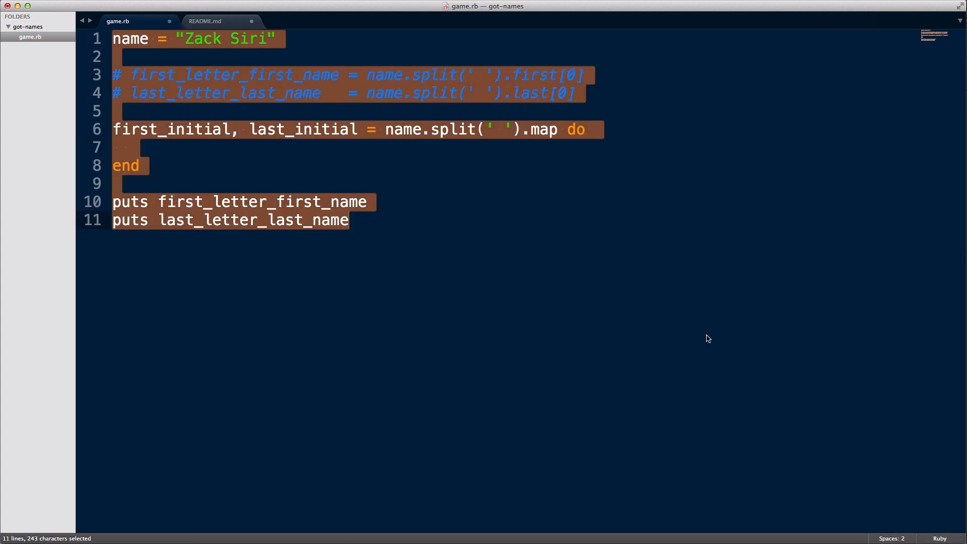
# Give the map block a |n| parameter returning n[0], with two-space indentation.
pyautogui.click(469, 141)
pyautogui.write('n')
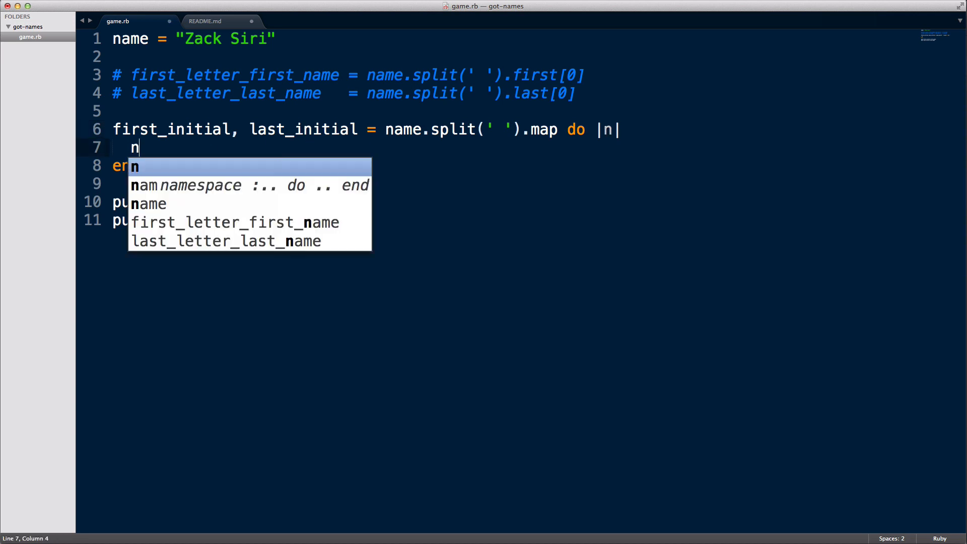
pyautogui.write('[0]')
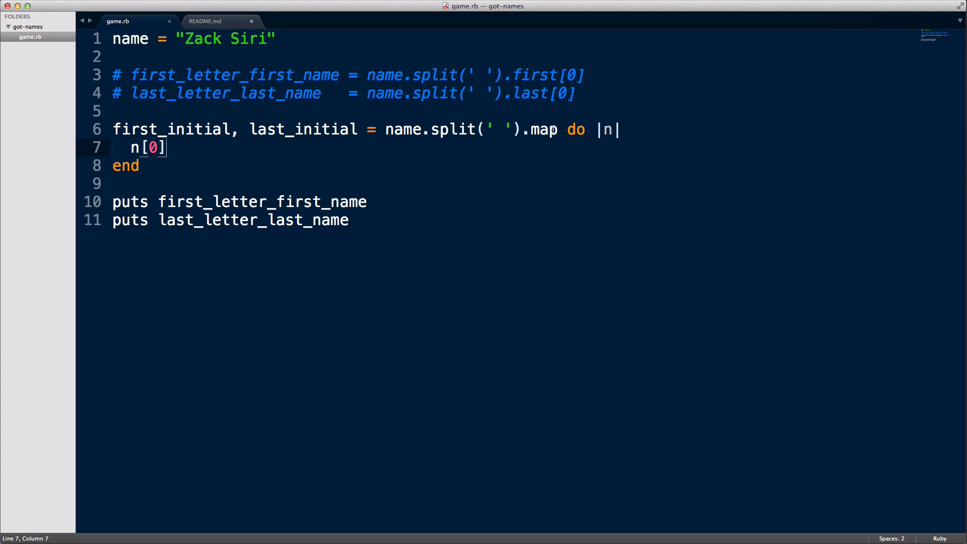
pyautogui.moveTo(159, 168)
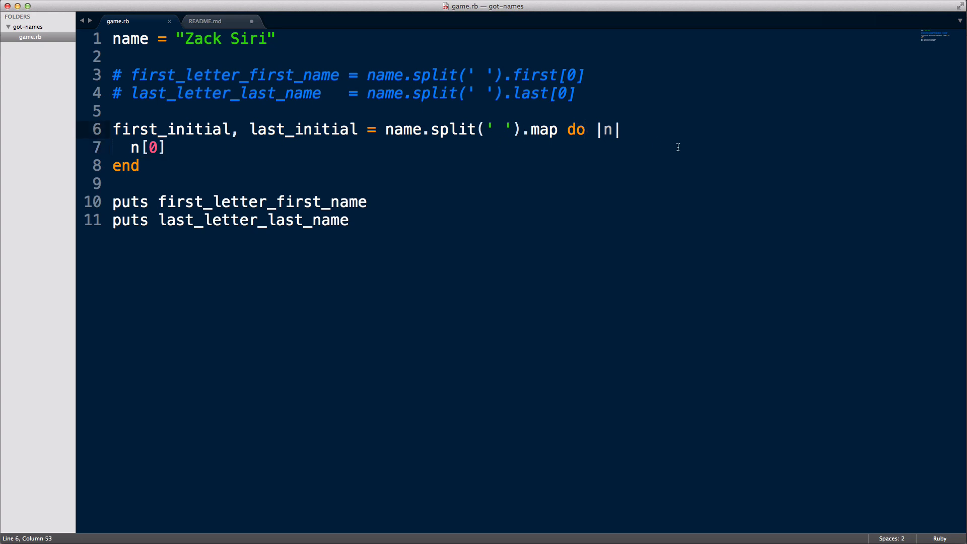
pyautogui.moveTo(561, 126)
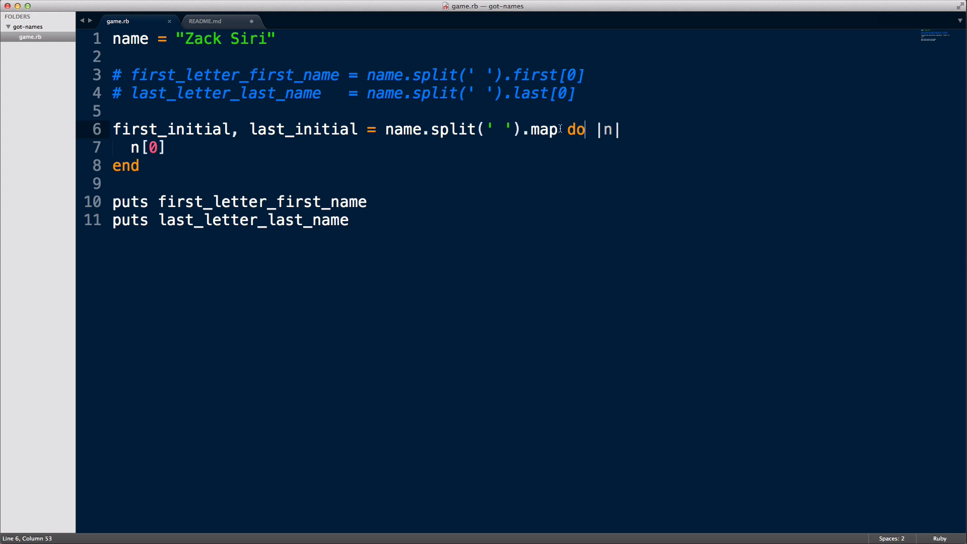
pyautogui.click(140, 166)
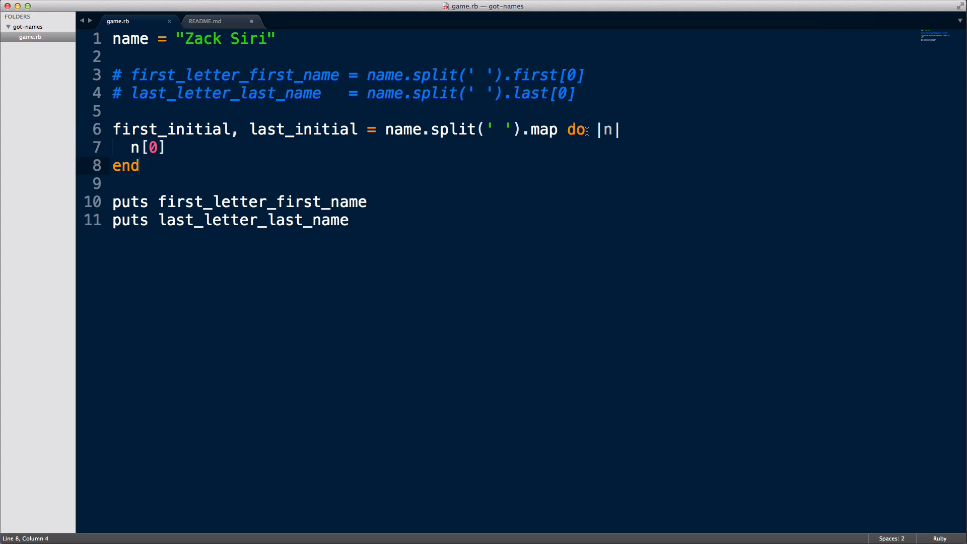
# Collapse the block into the one-liner map { |n| n[0] } and save.
pyautogui.write('{}')
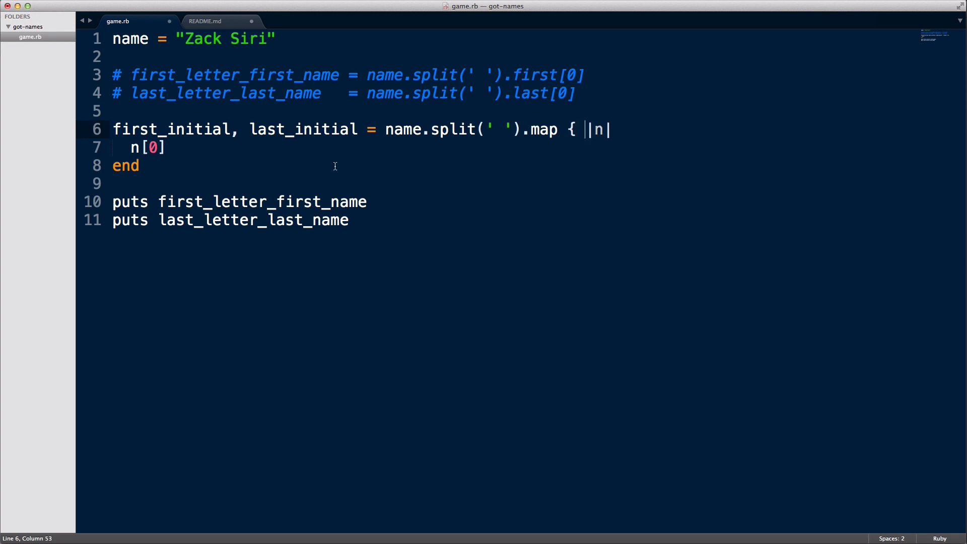
pyautogui.click(134, 147)
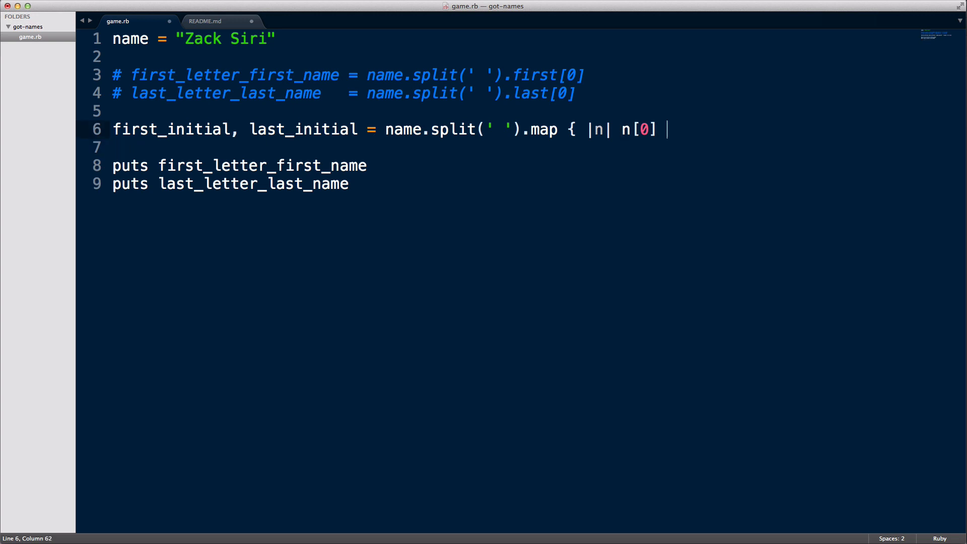
pyautogui.write('}')
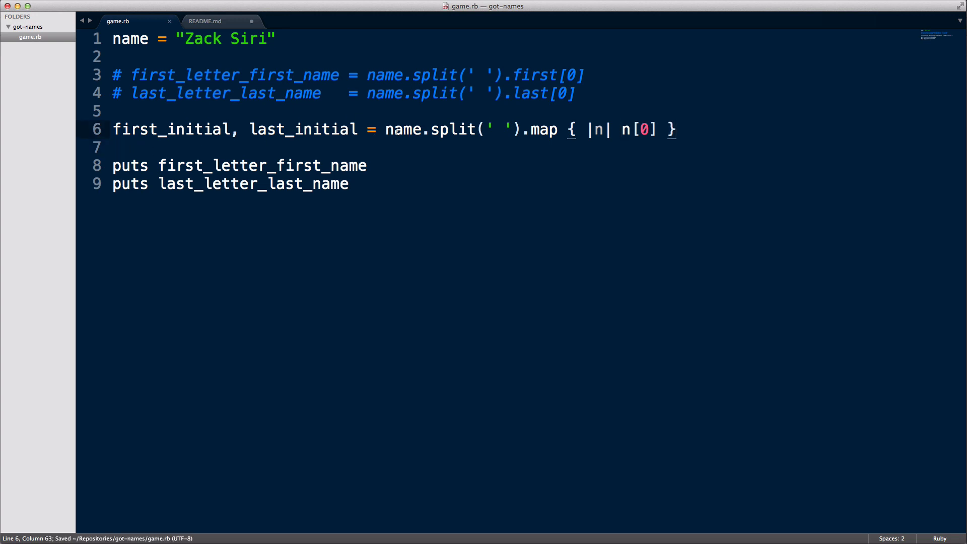
pyautogui.click(395, 130)
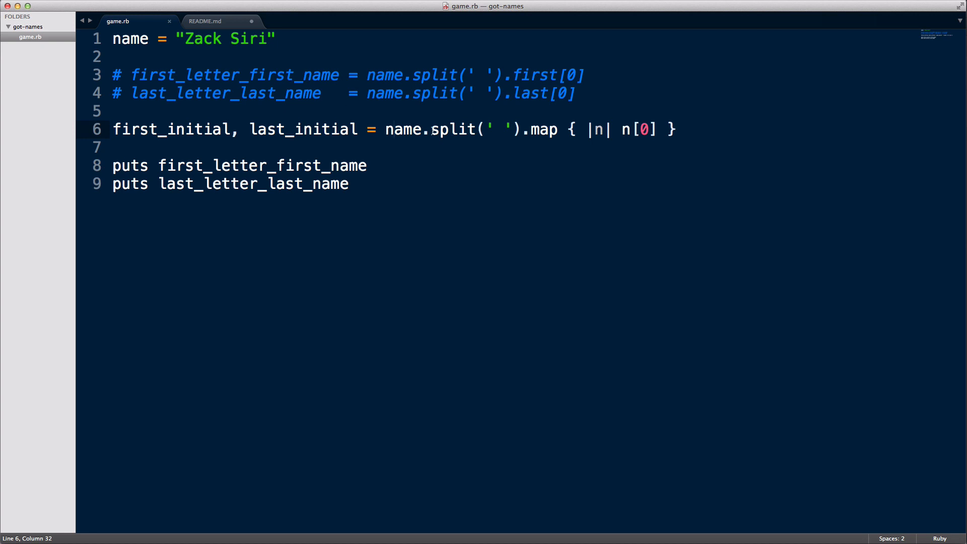
pyautogui.click(675, 129)
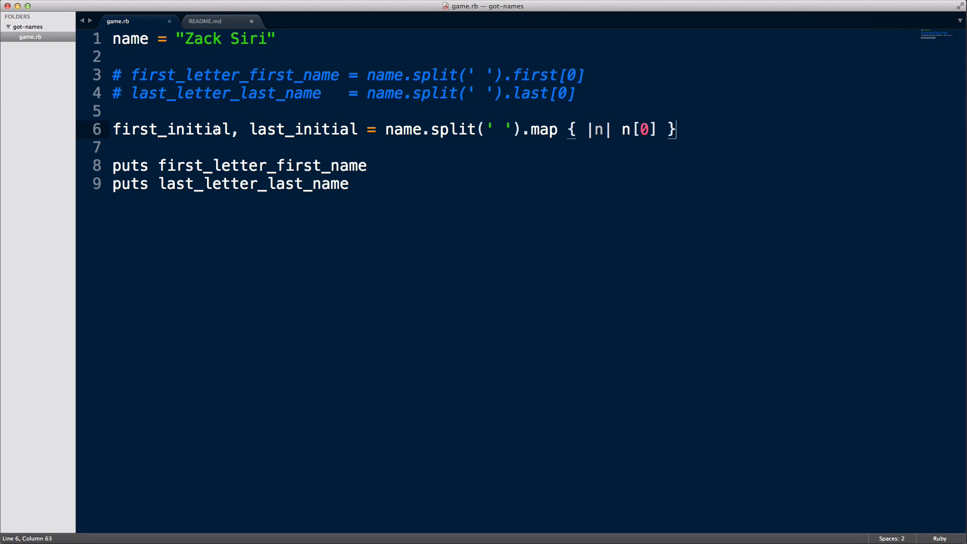
# Replace the old variable on line 8's puts with first_initial.
pyautogui.doubleClick(265, 165)
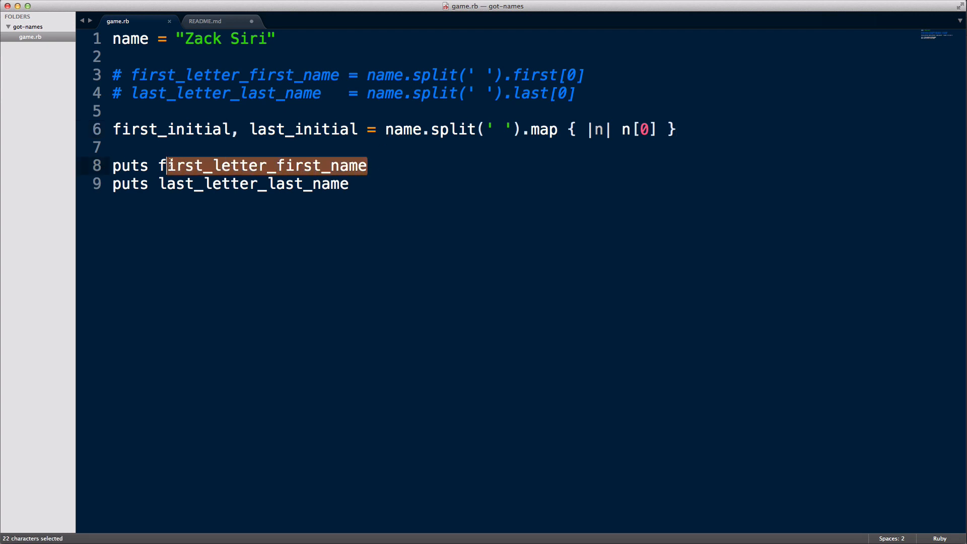
pyautogui.write('i')
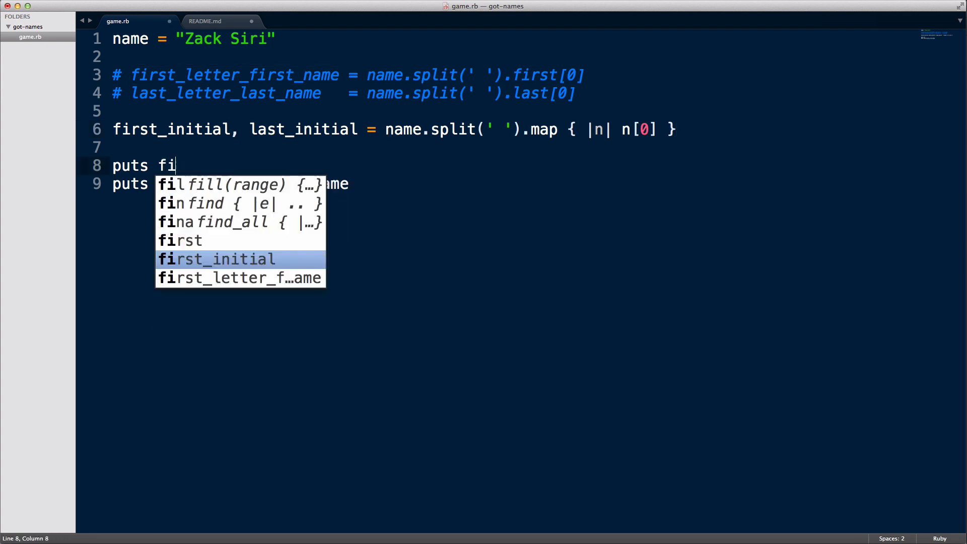
pyautogui.write('rst_in')
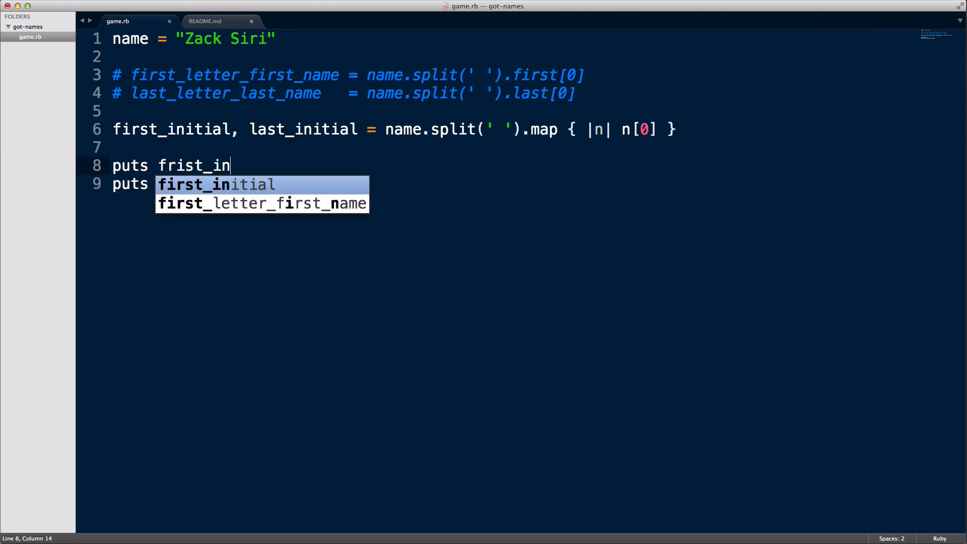
pyautogui.write('tial')
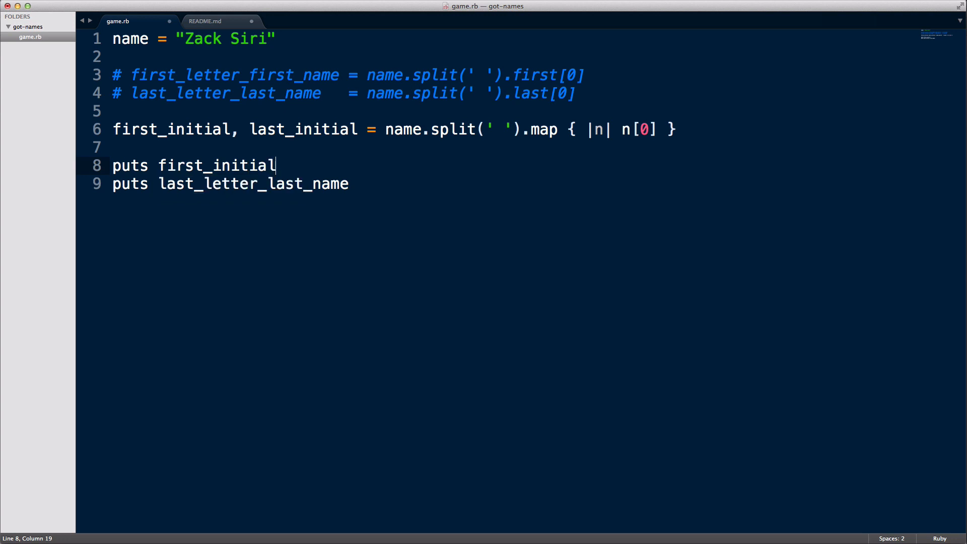
# Replace the old variable on line 9's puts with last_initial.
pyautogui.doubleClick(253, 183)
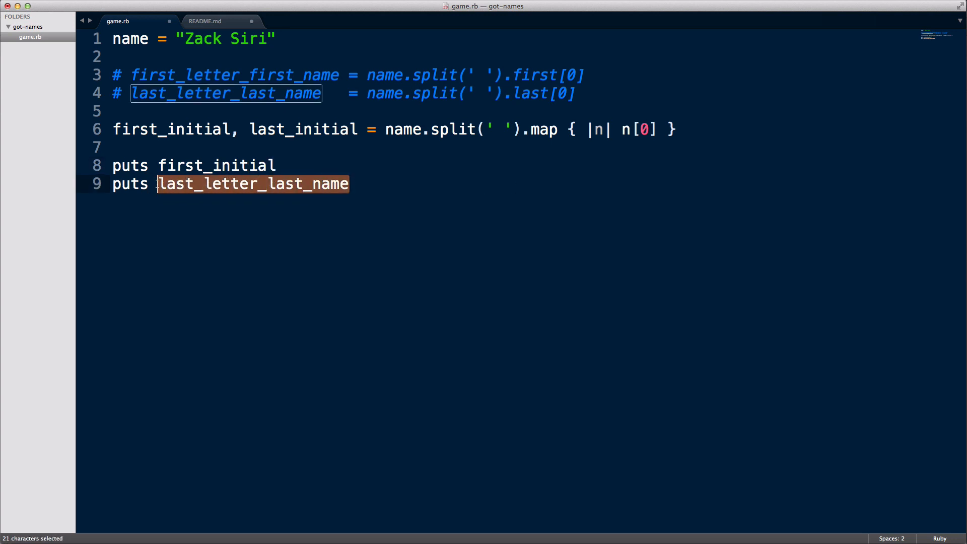
pyautogui.write('last')
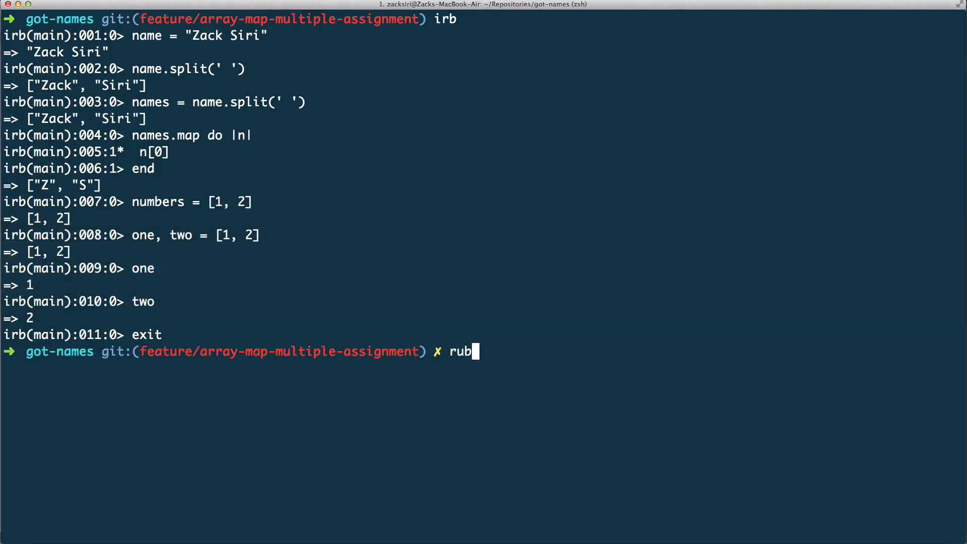
# Return from the shell to game.rb and place the cursor at the end of line 6.
pyautogui.press('Return')
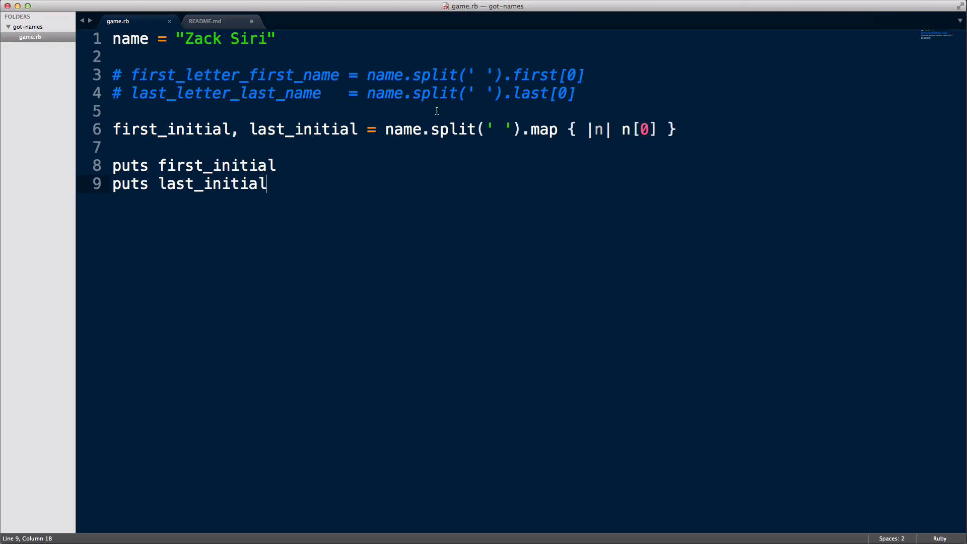
pyautogui.click(685, 130)
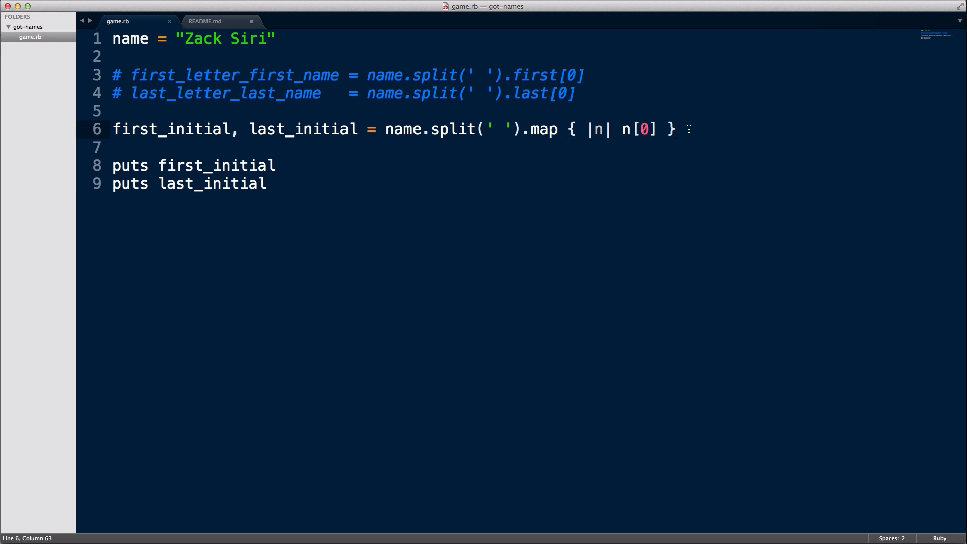